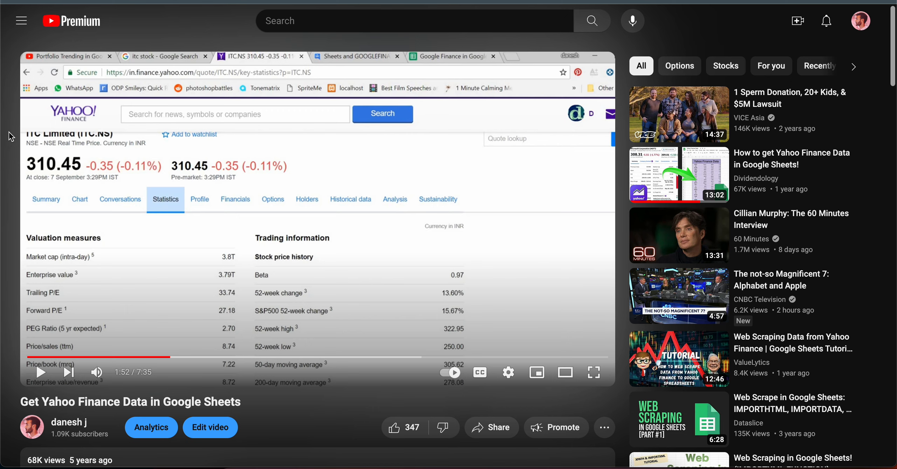
Scroll through the video's comments, highlighting one saying the template doesn't work.
scroll("down", 3)
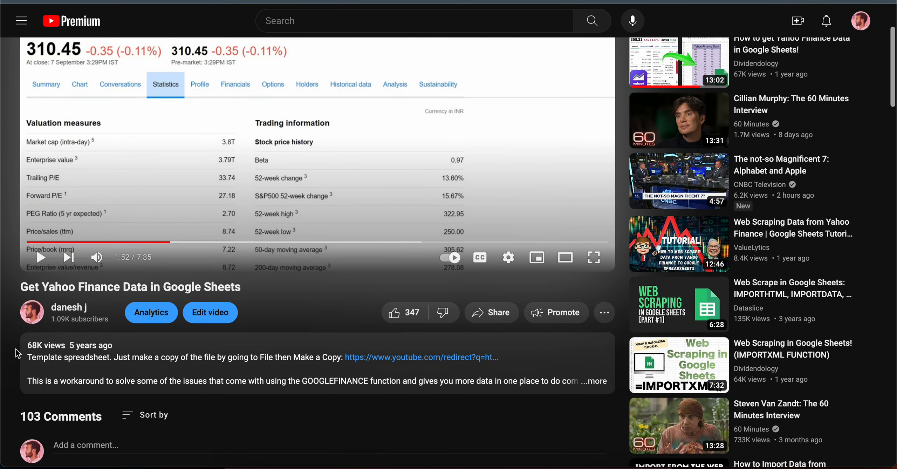
scroll("down", 3)
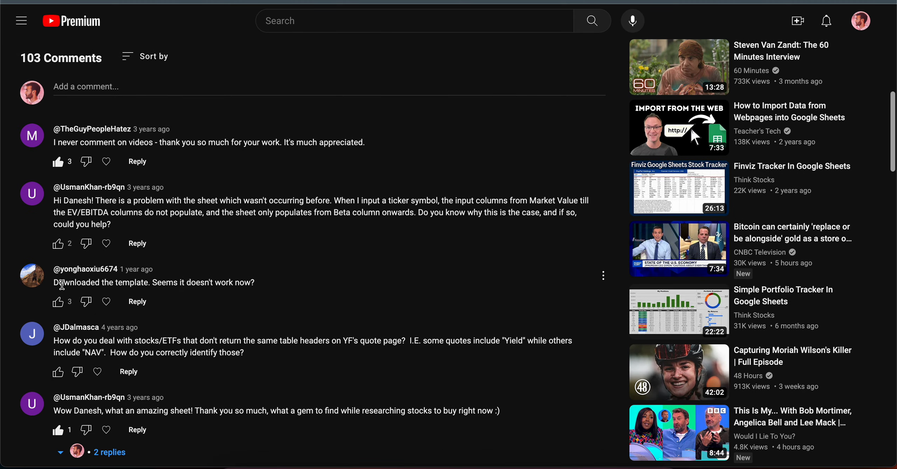
left_click_drag(60, 282, 252, 282)
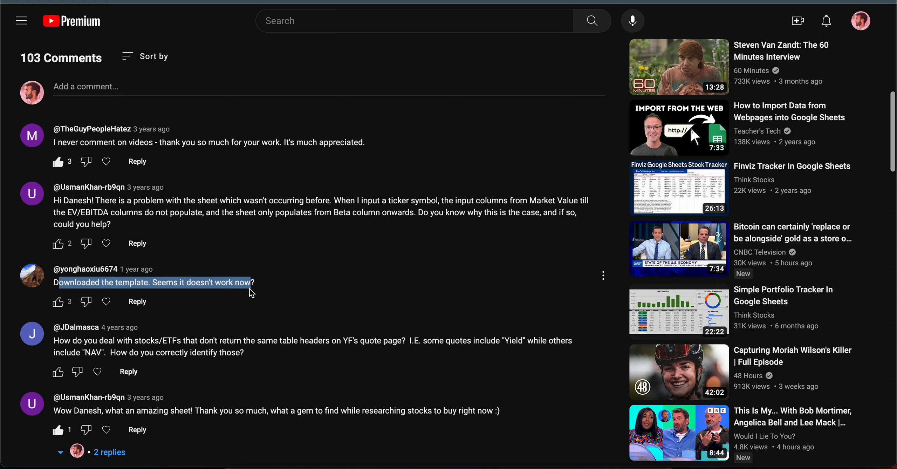
scroll("down", 3)
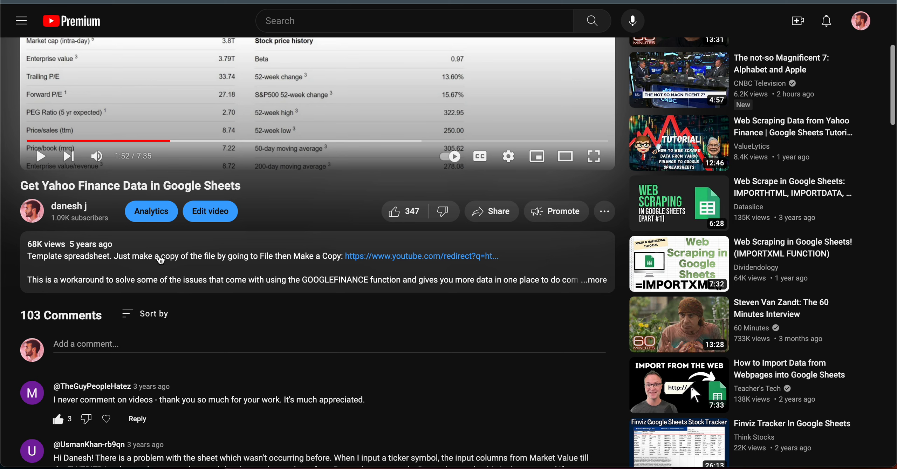
mouse_move(154, 277)
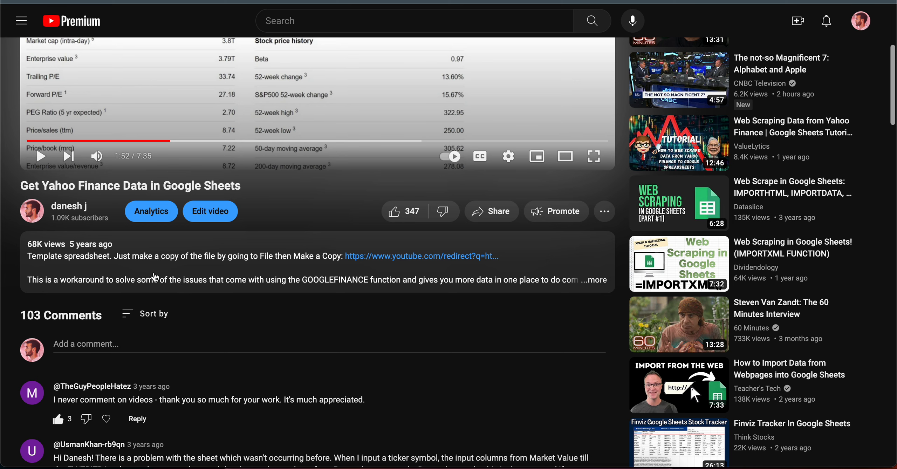
left_click(597, 280)
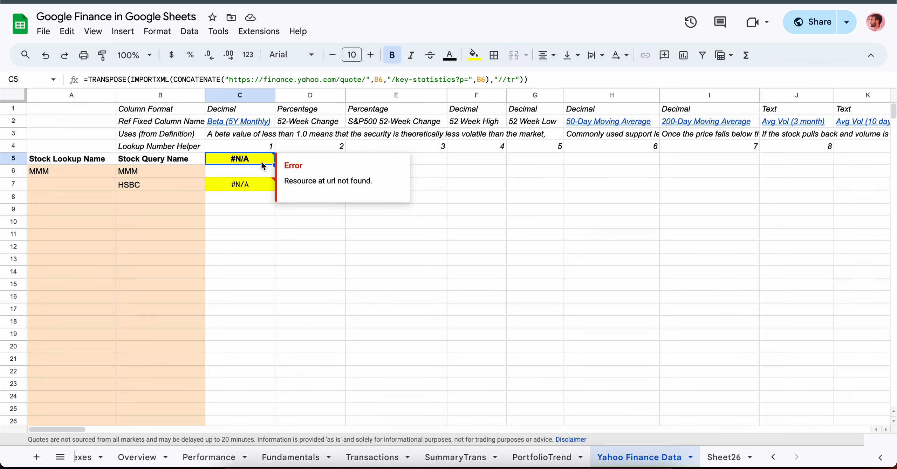
mouse_move(254, 165)
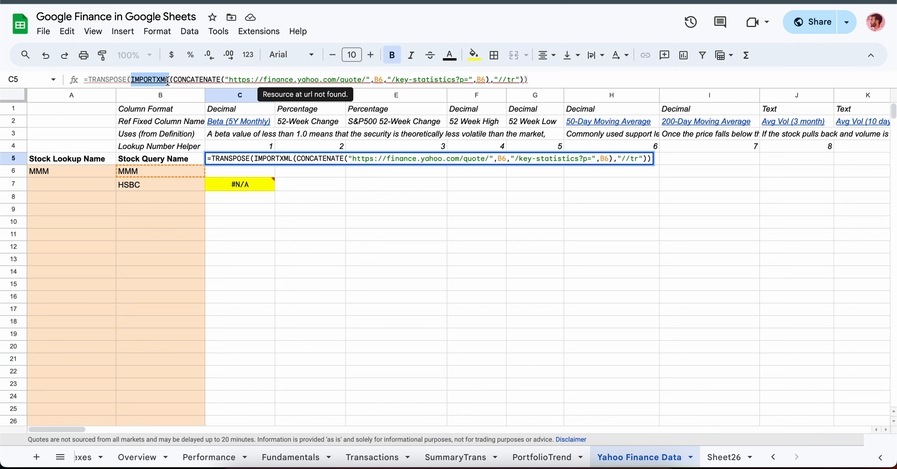
Find the tutorial's formula and highlight the IMPORTXML function in C5's formula.
key("Enter")
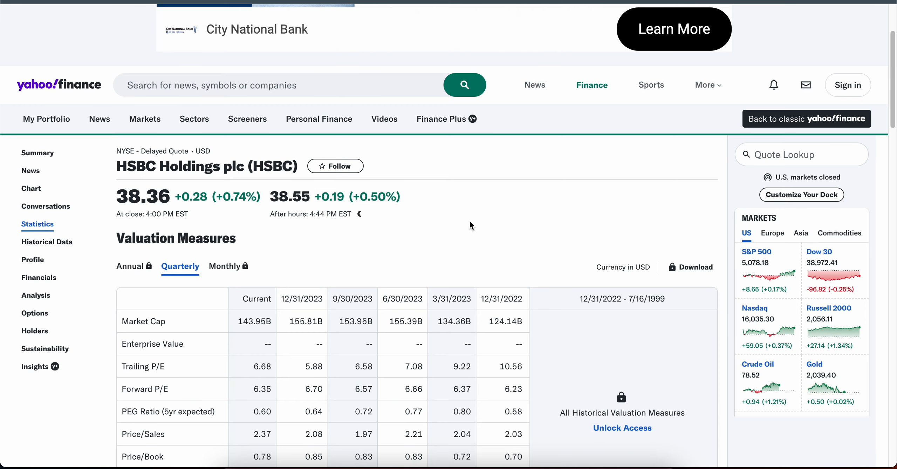
scroll("down", 3)
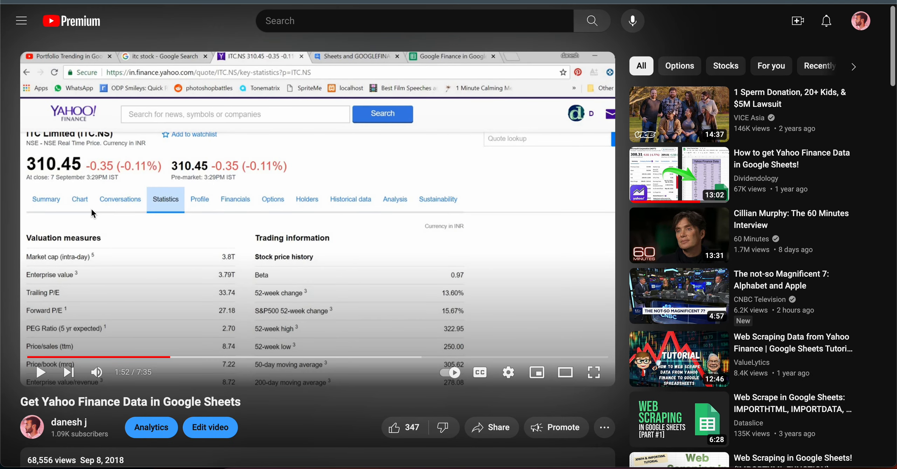
mouse_move(122, 248)
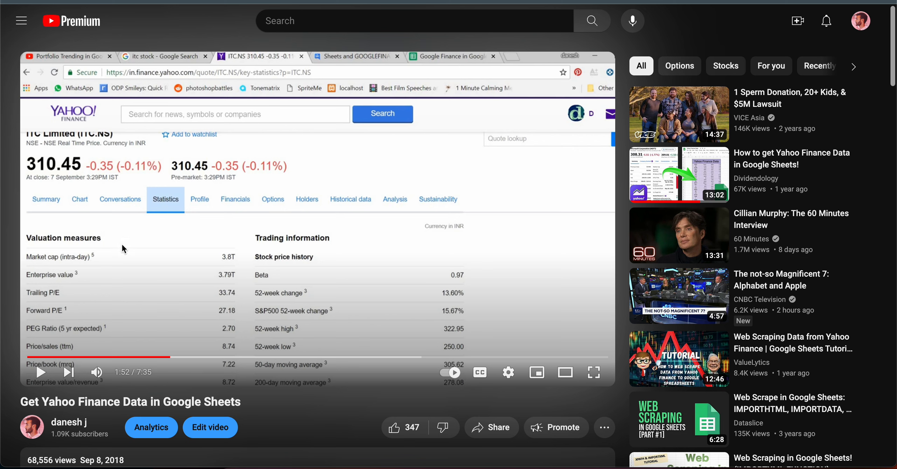
mouse_move(413, 229)
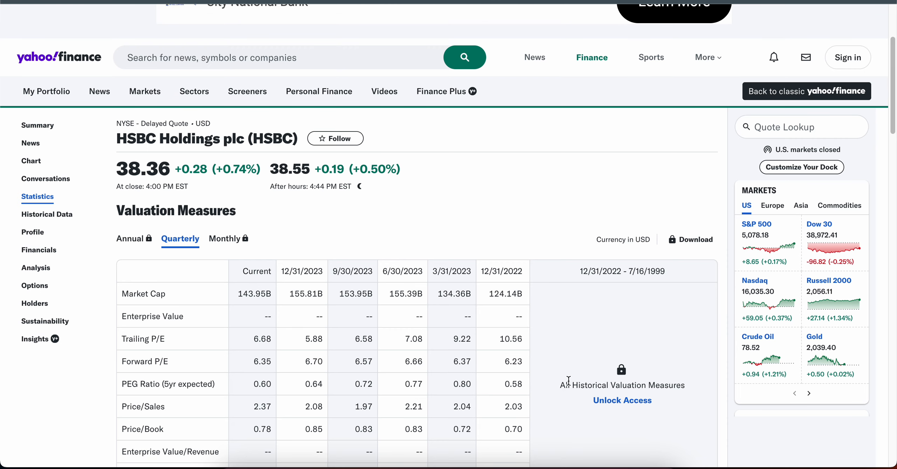
scroll("down", 3)
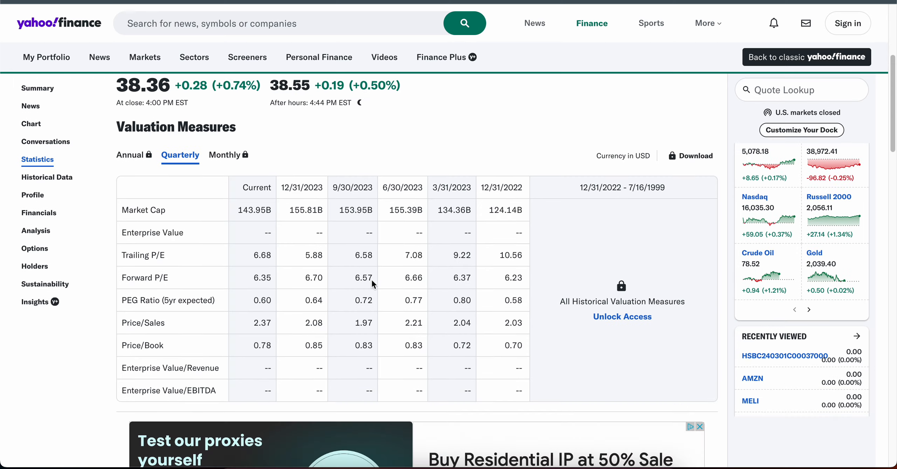
mouse_move(178, 250)
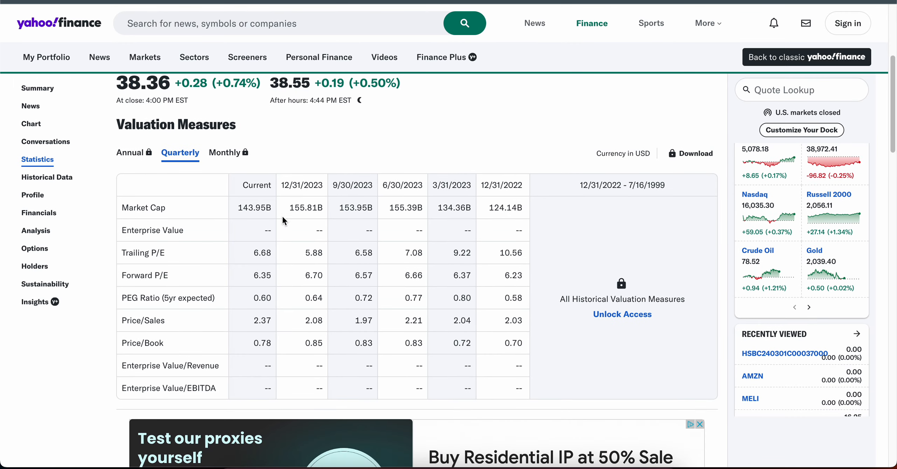
mouse_move(254, 285)
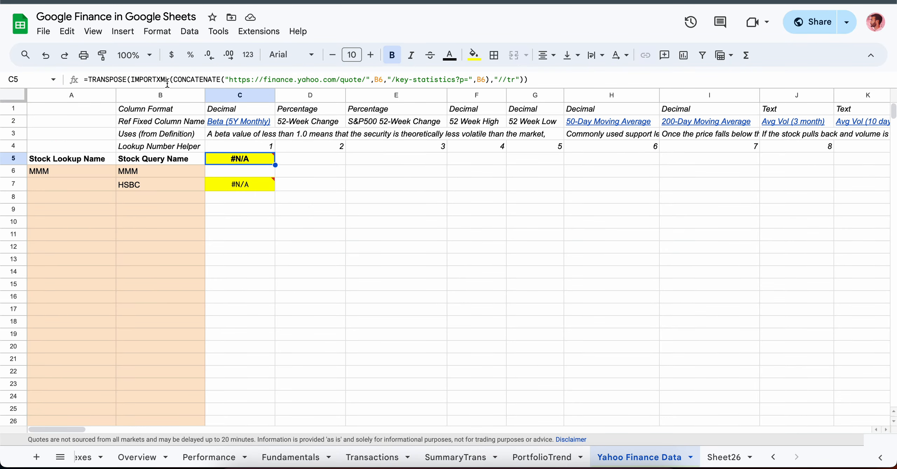
double_click(239, 158)
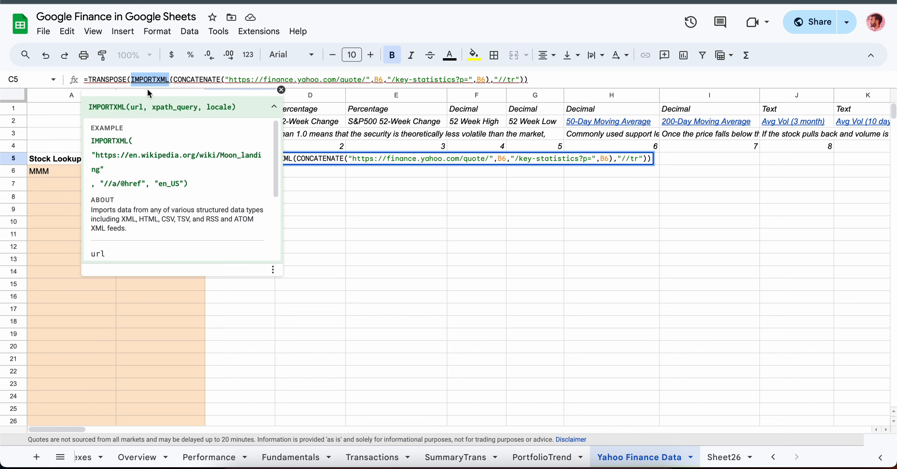
left_click(281, 89)
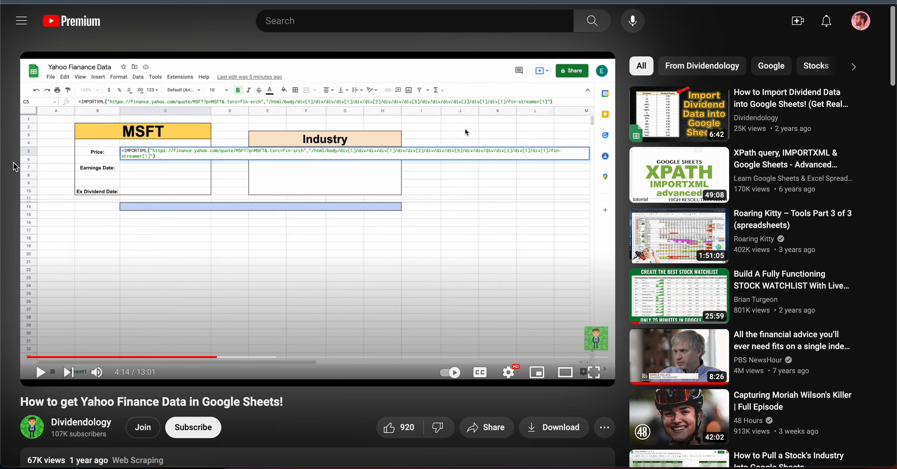
Scroll further down through the comments about #N/A errors.
scroll("down", 3)
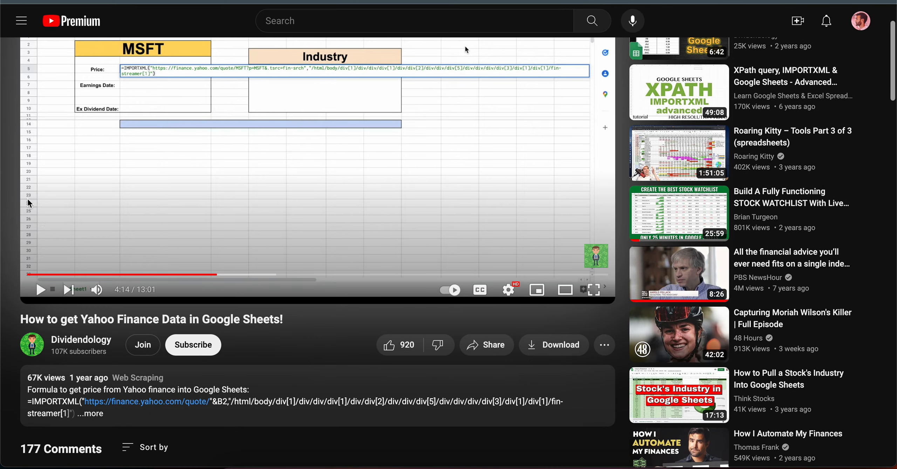
mouse_move(24, 317)
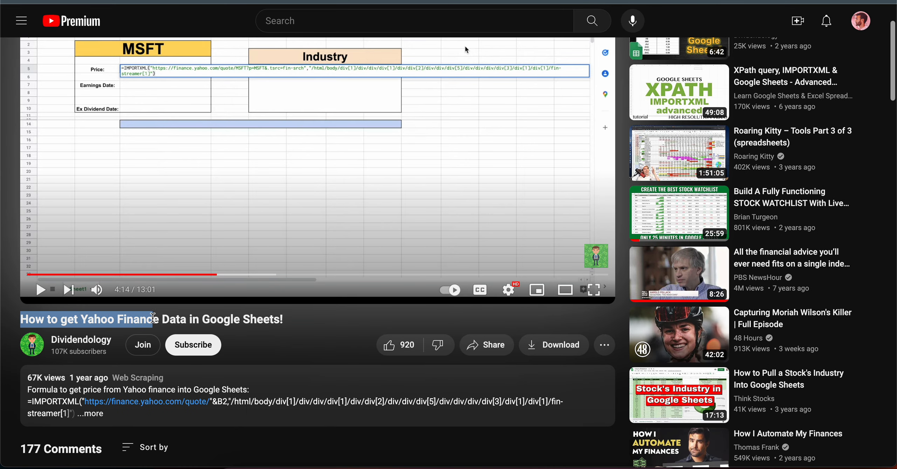
scroll("down", 3)
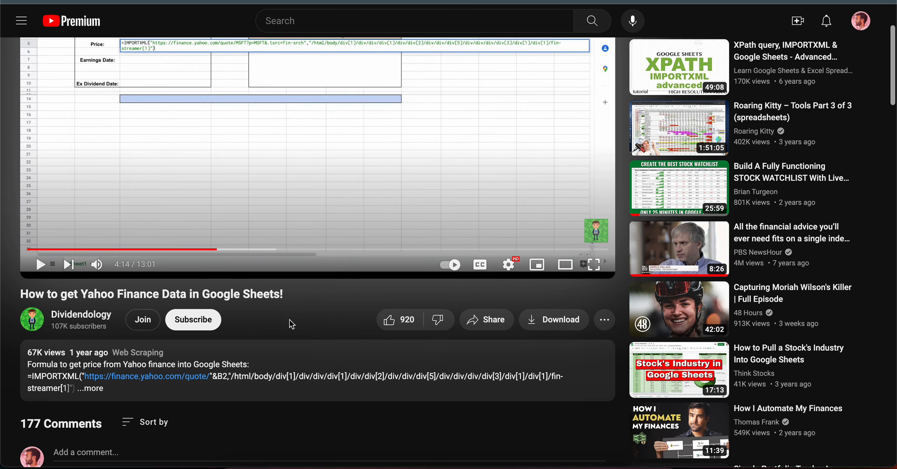
scroll("down", 3)
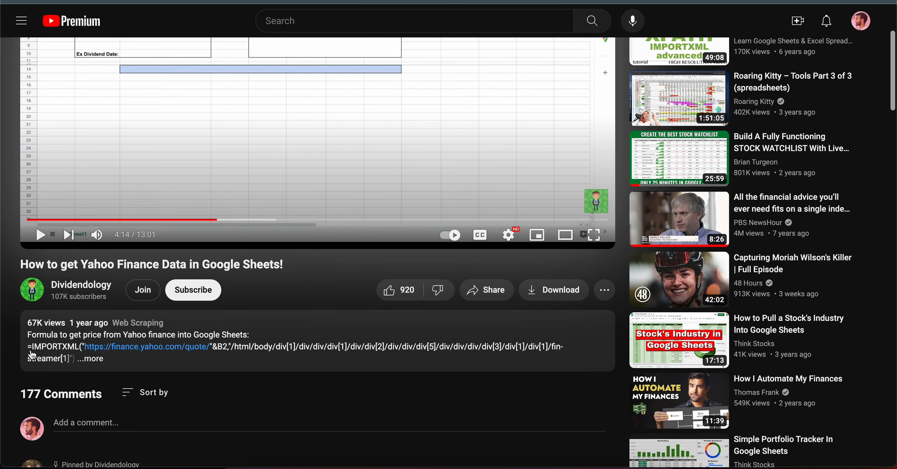
mouse_move(52, 359)
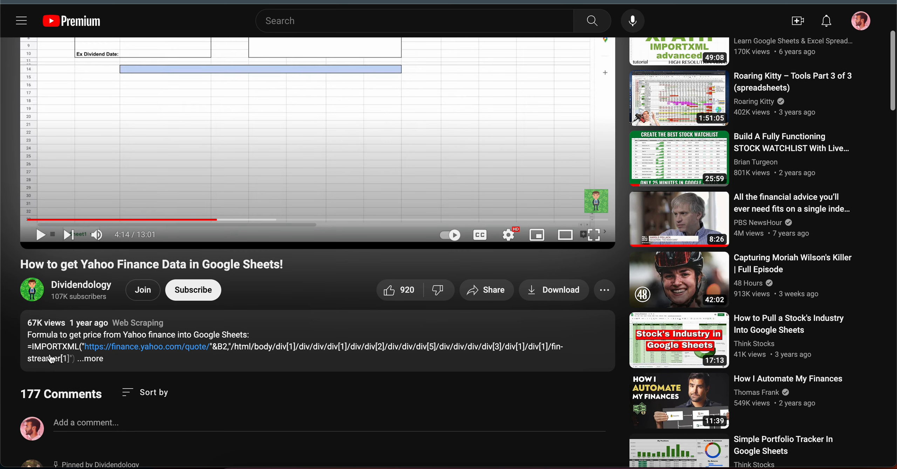
mouse_move(3, 335)
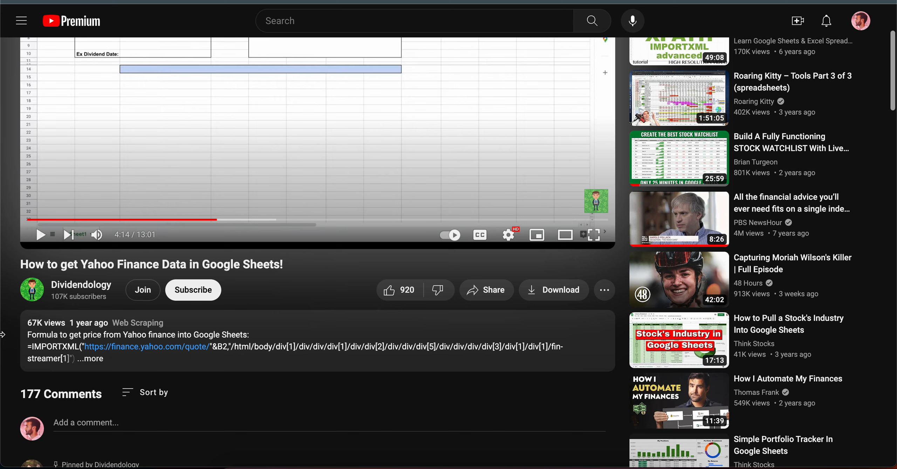
scroll("down", 3)
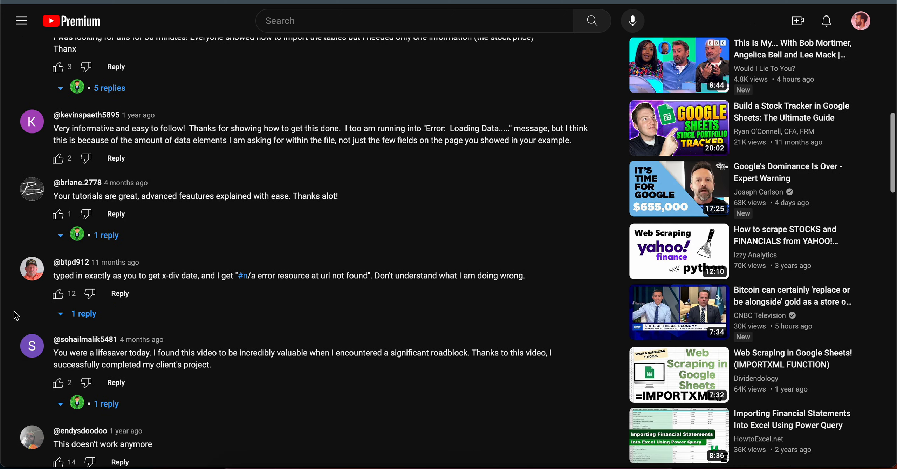
scroll("down", 3)
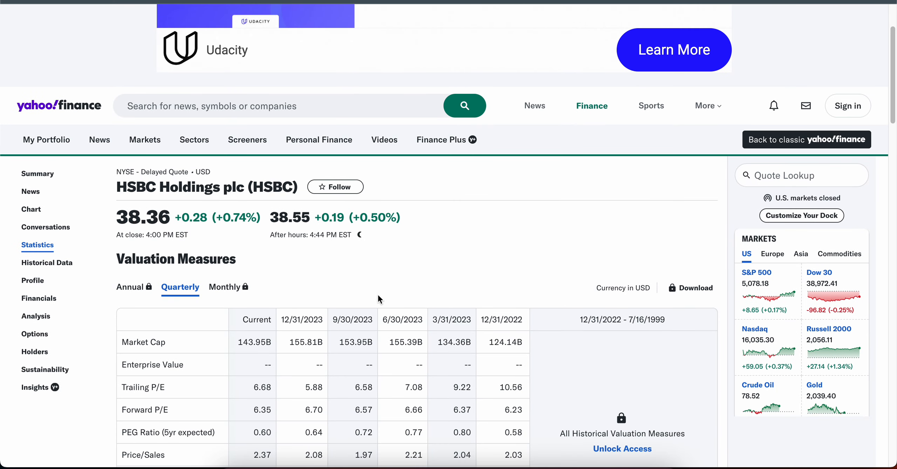
mouse_move(324, 287)
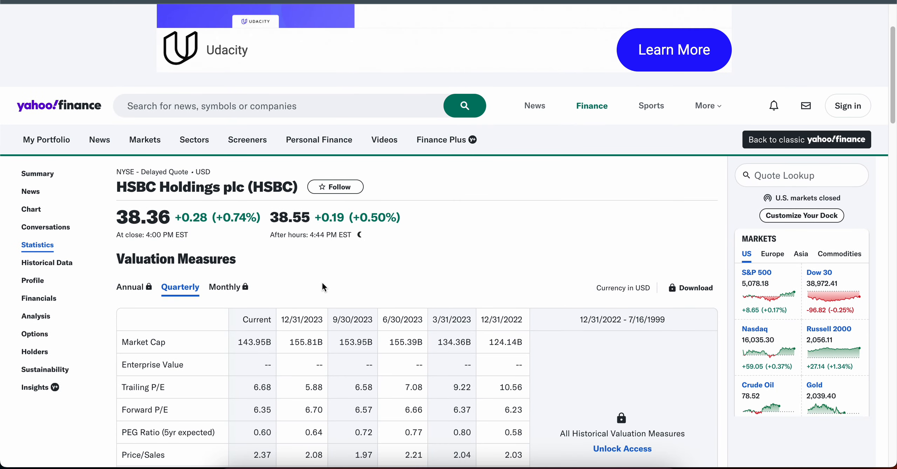
mouse_move(291, 267)
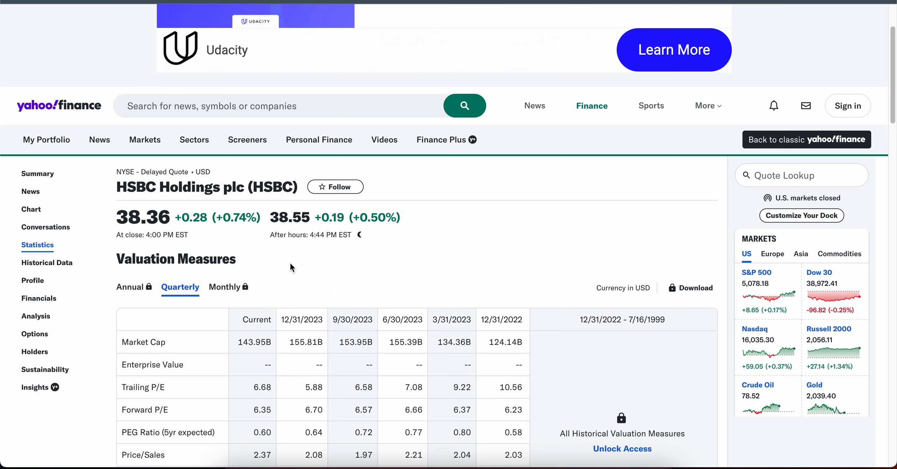
mouse_move(186, 262)
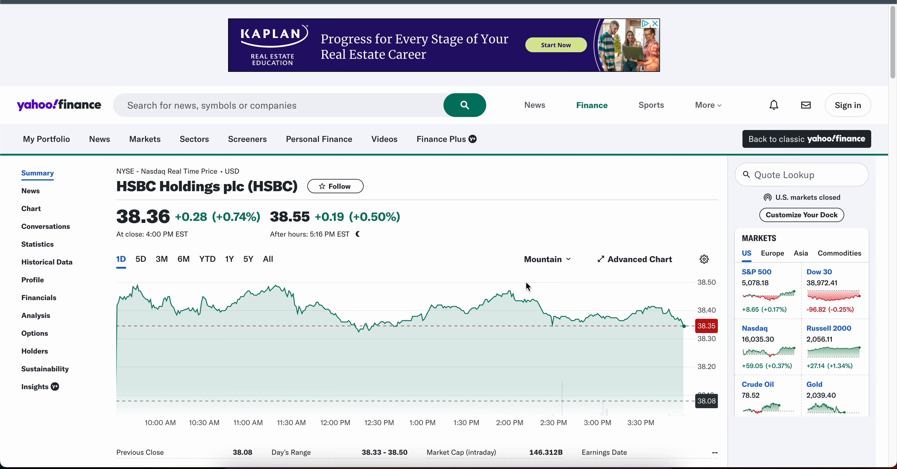
Scroll HSBC's Yahoo Finance summary past its 3.05 (7.97%) forward dividend and yield.
scroll("down", 3)
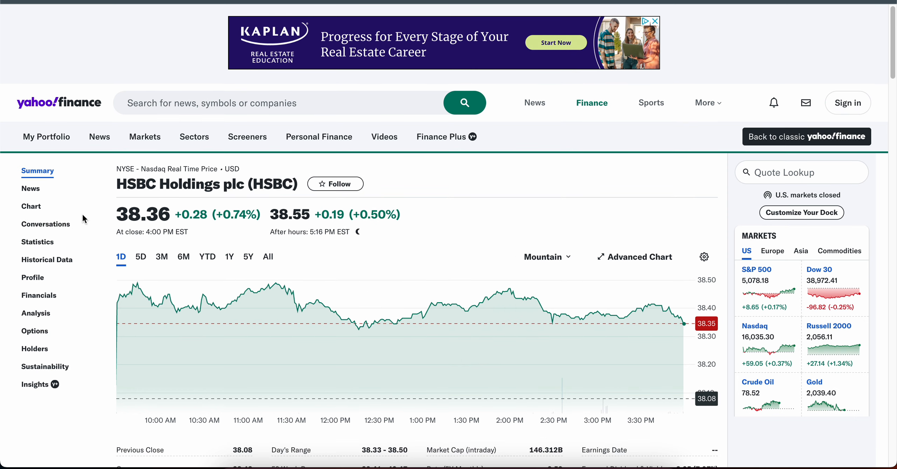
scroll("down", 3)
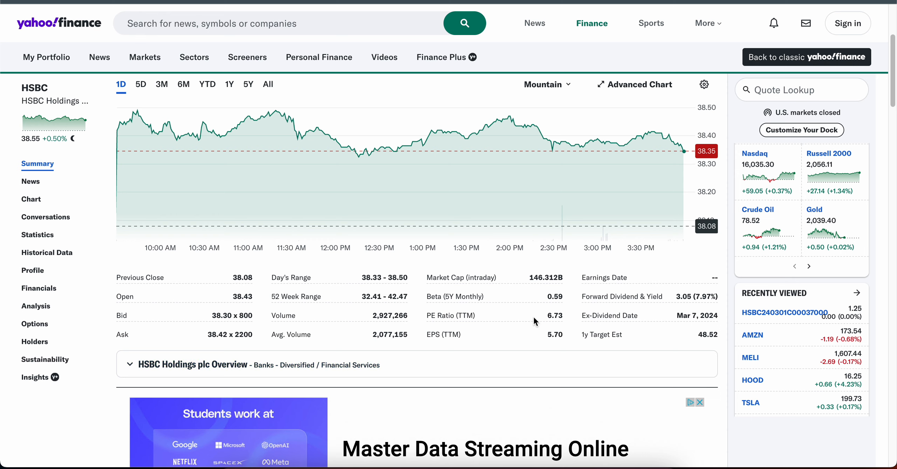
mouse_move(594, 294)
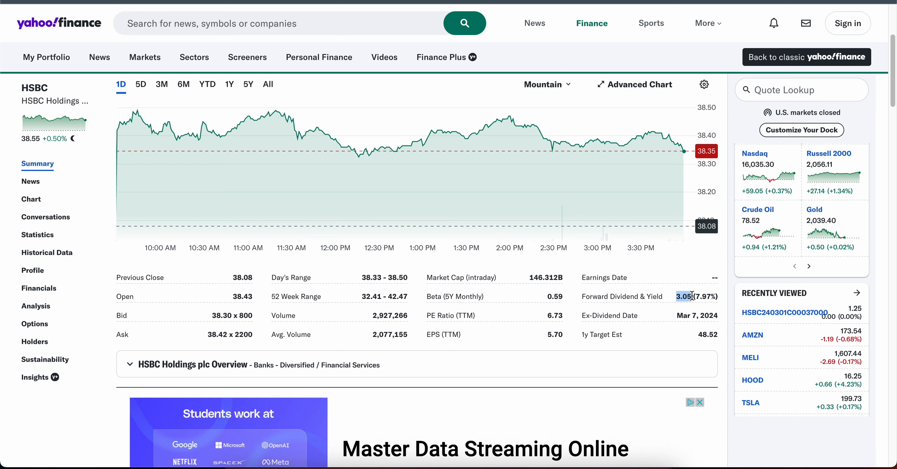
mouse_move(661, 322)
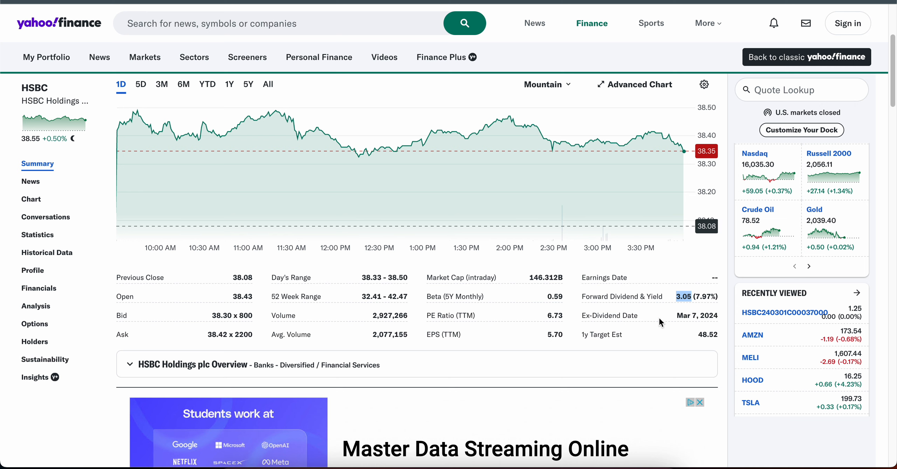
mouse_move(349, 8)
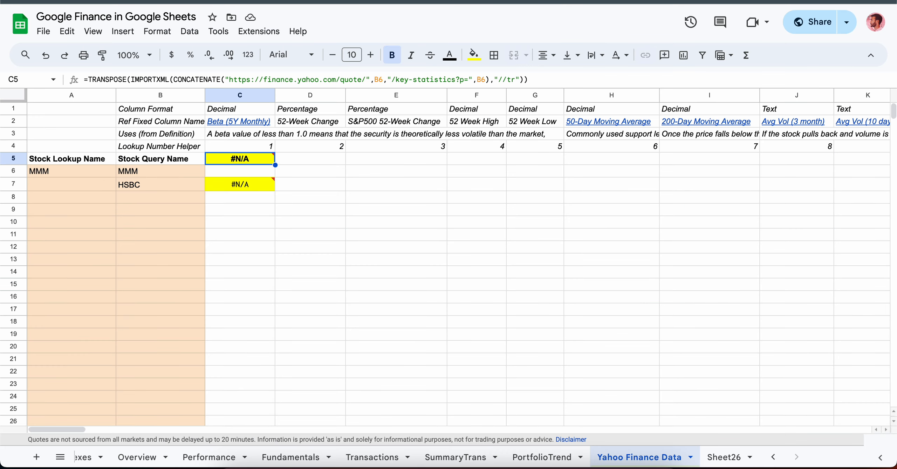
On Sheet26, inspect the Market Cap header, HSBC URL and MMM import formulas.
left_click(723, 457)
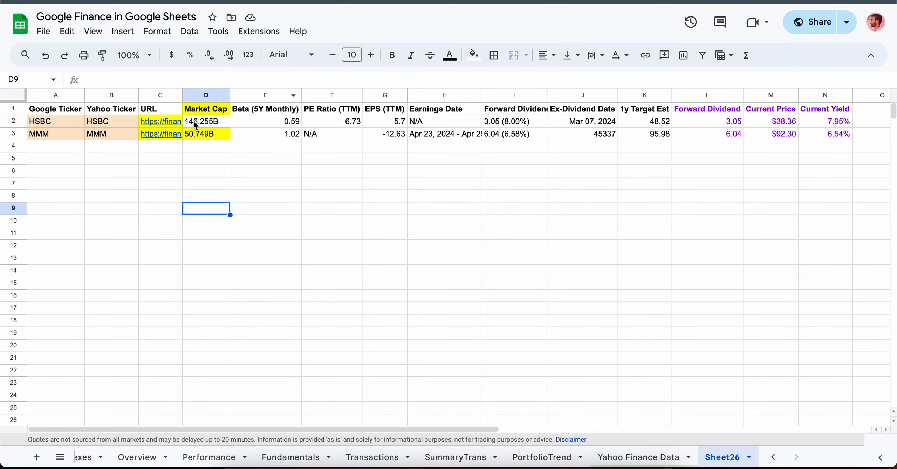
type("=imp")
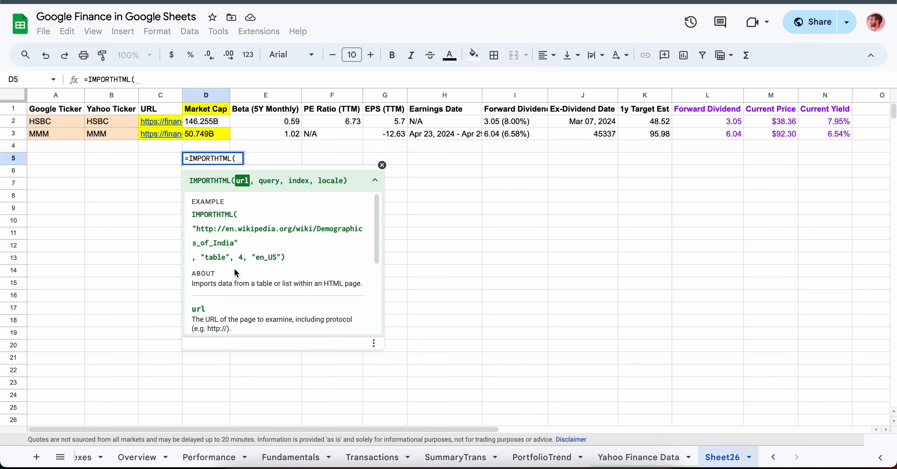
key("Escape")
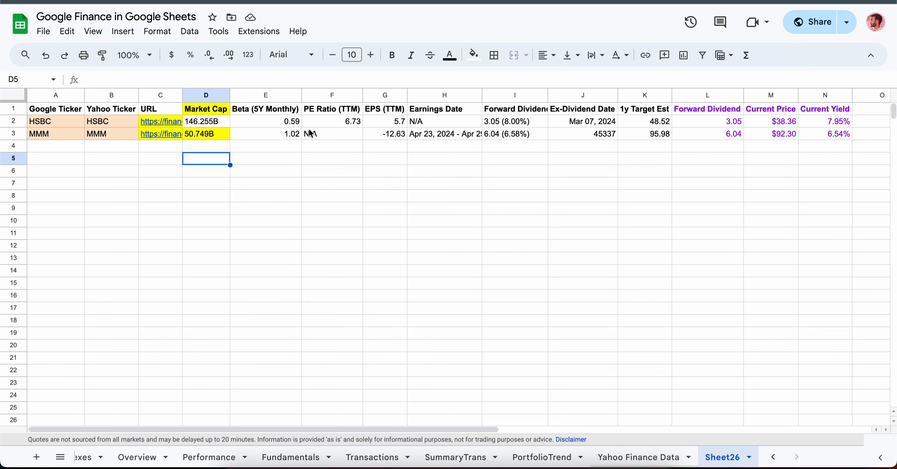
left_click(206, 109)
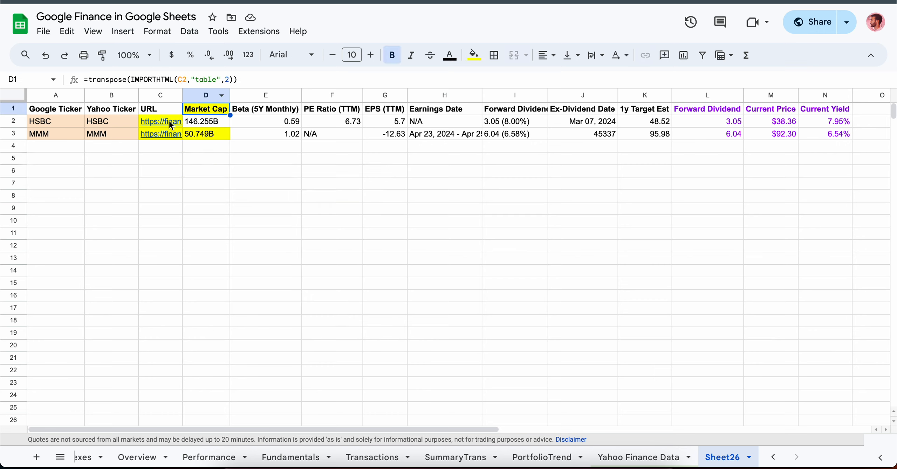
left_click(160, 121)
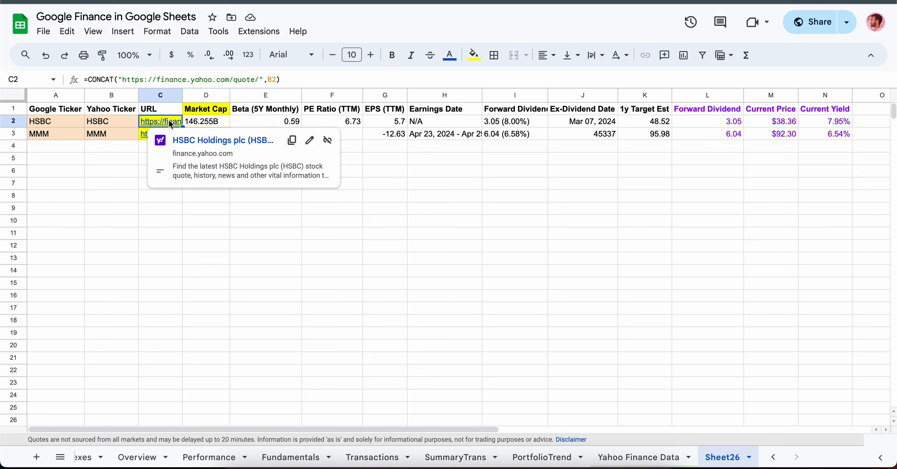
left_click(639, 457)
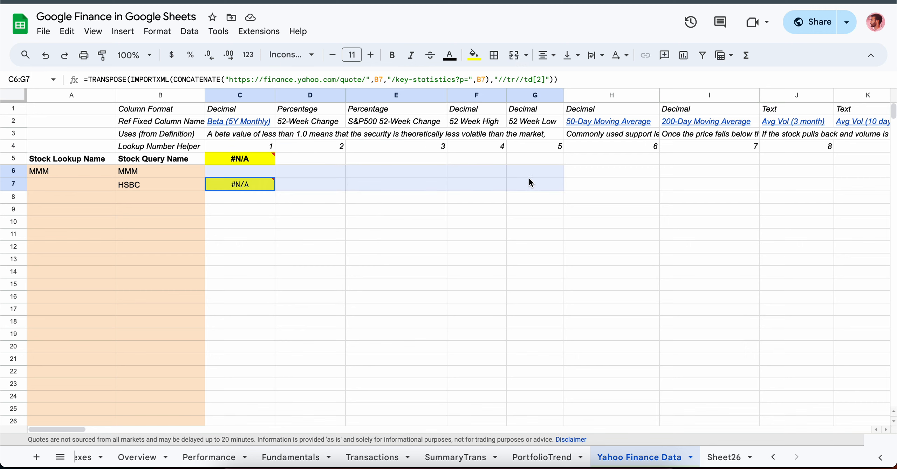
left_click(722, 457)
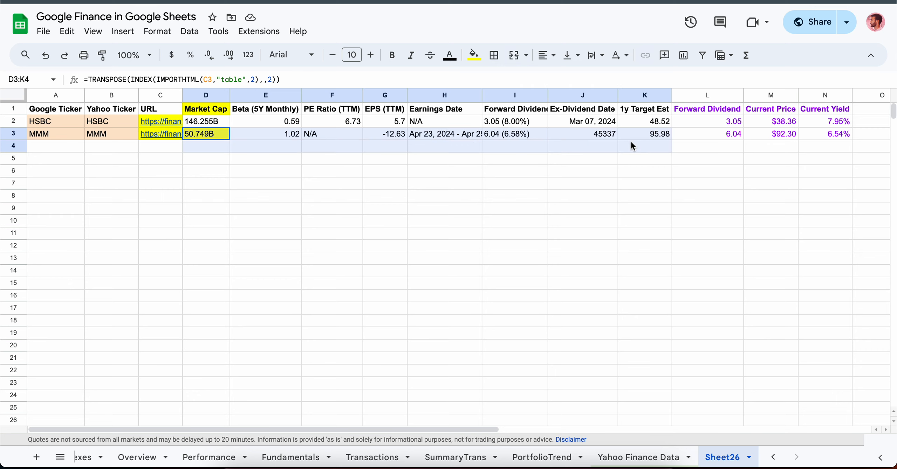
left_click(206, 134)
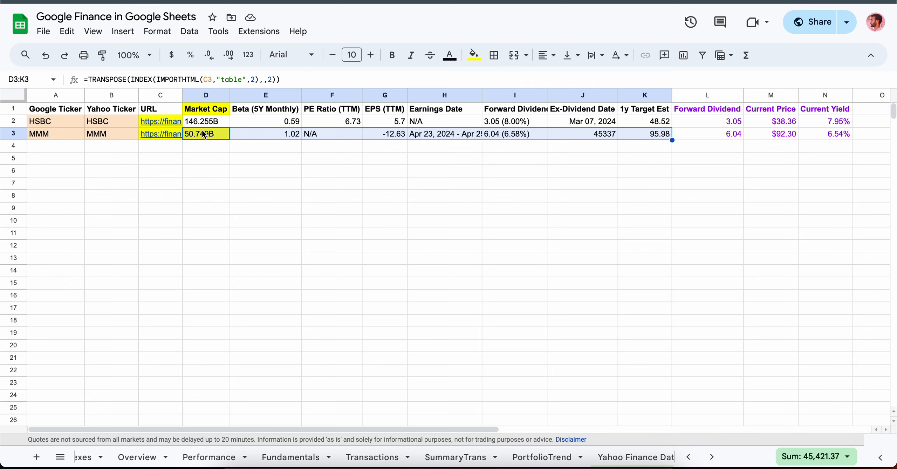
mouse_move(77, 130)
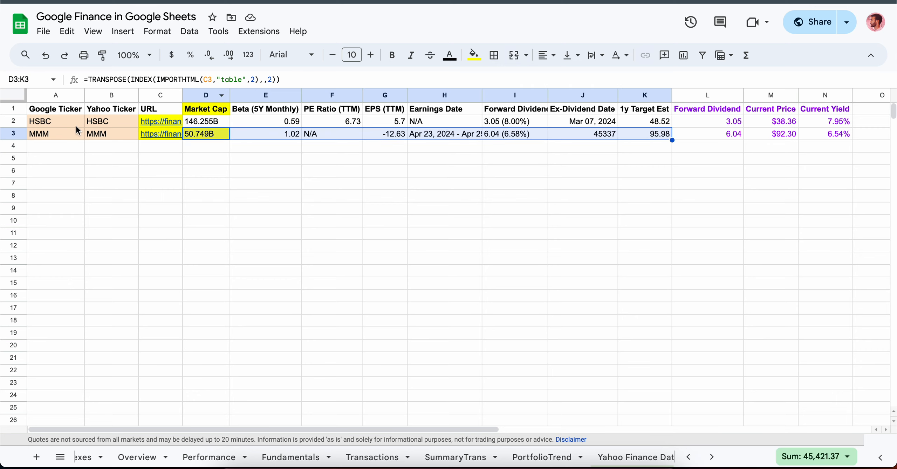
left_click_drag(111, 146, 111, 270)
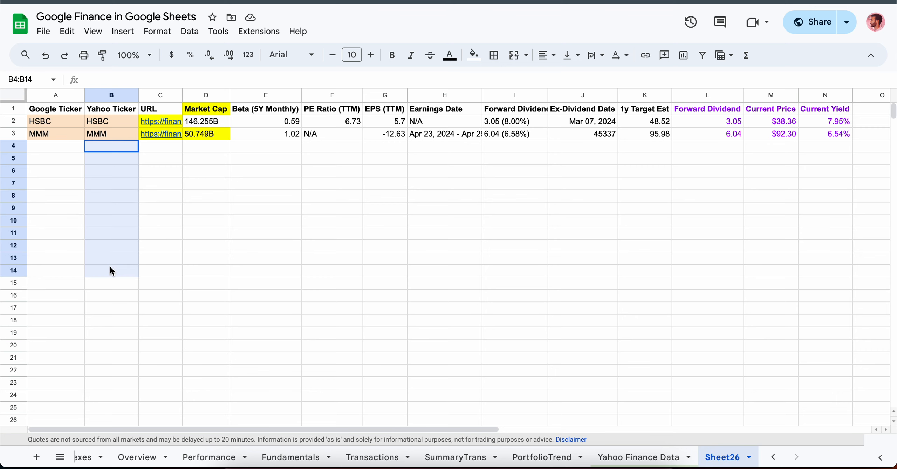
left_click_drag(111, 145, 826, 282)
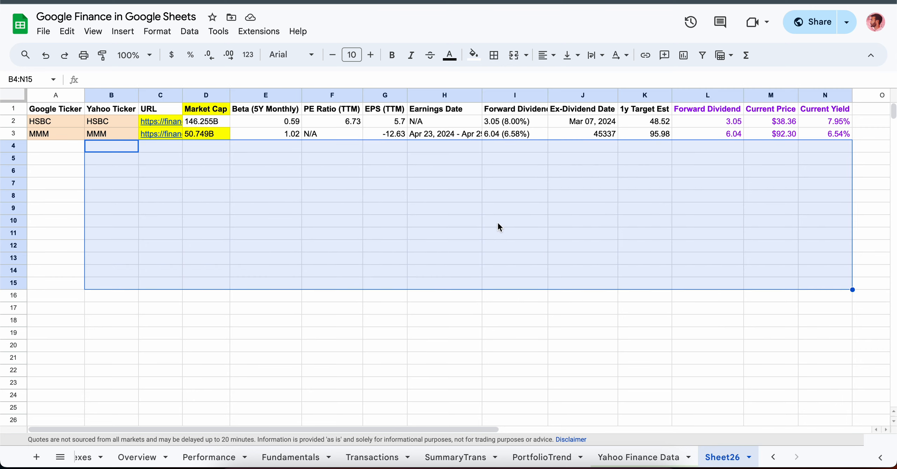
type("=IMPORTHTML(")
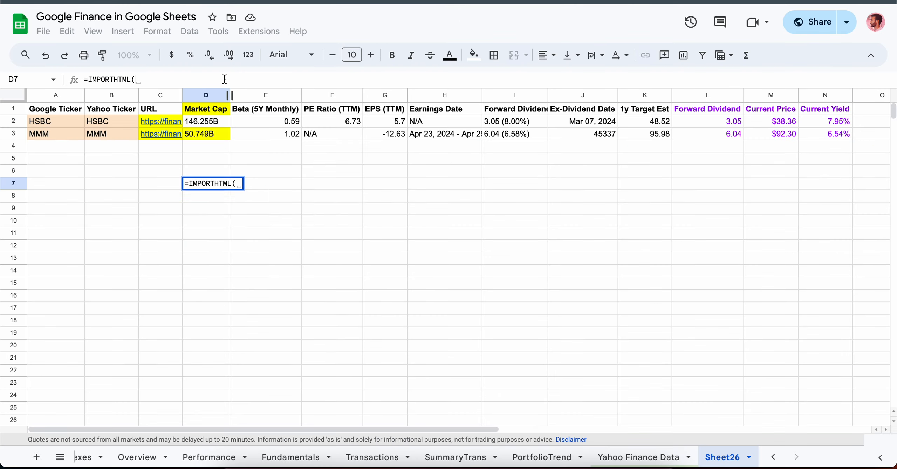
type("\"https://finance.yahoo.com/quote/HSBC\"")
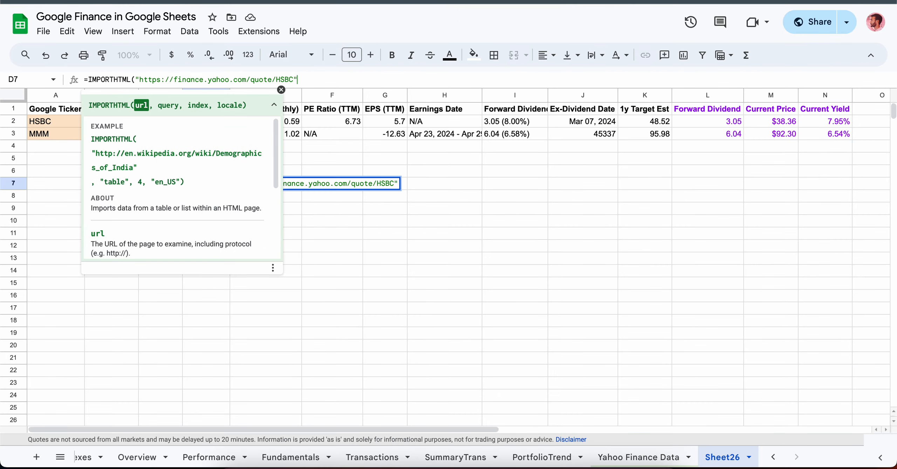
type(",")
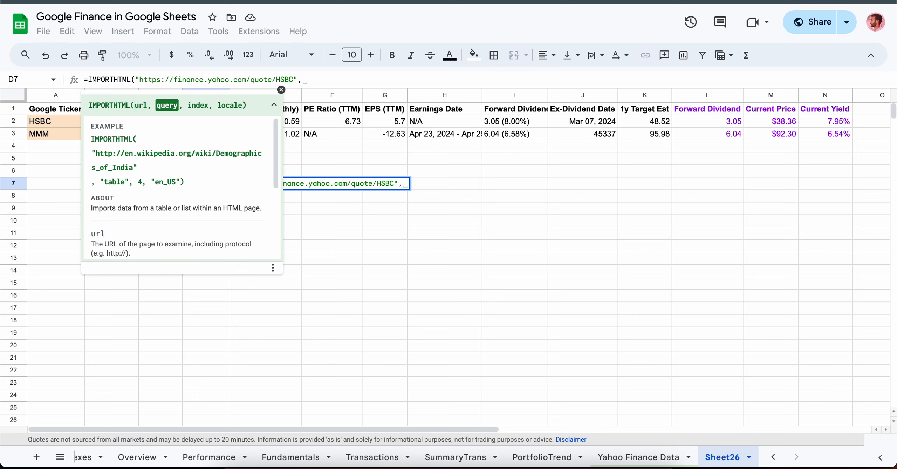
type("\"table")
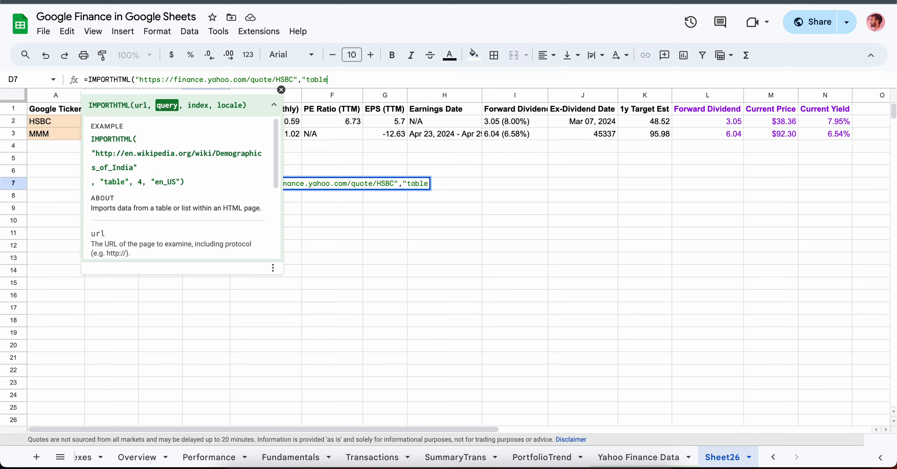
type(",")
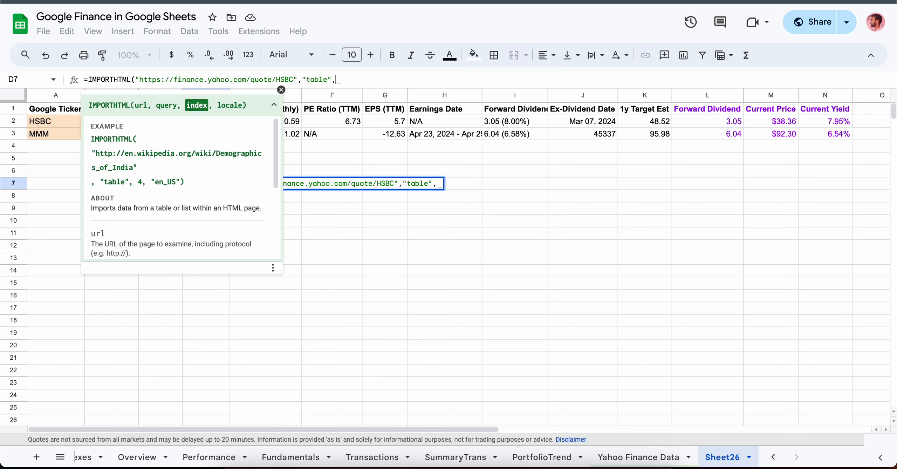
type("1")
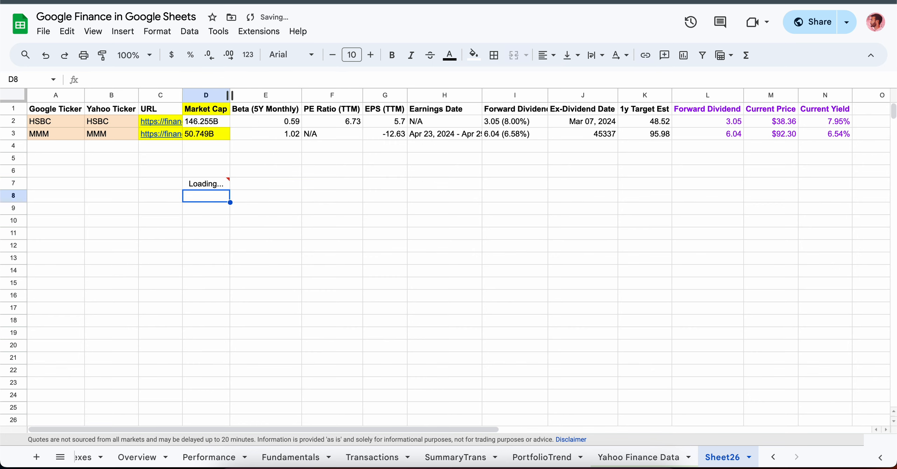
Compare the loaded D7 quote table with the header row's formula, then return to Yahoo Finance.
left_click(161, 122)
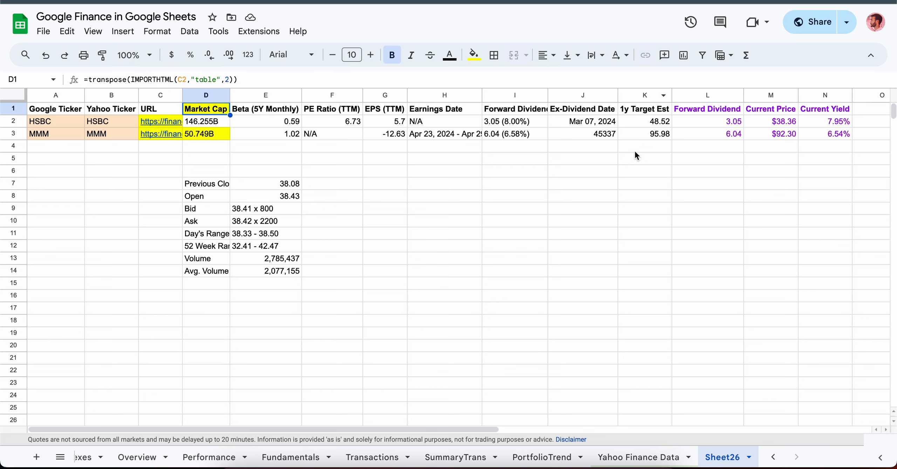
left_click(161, 120)
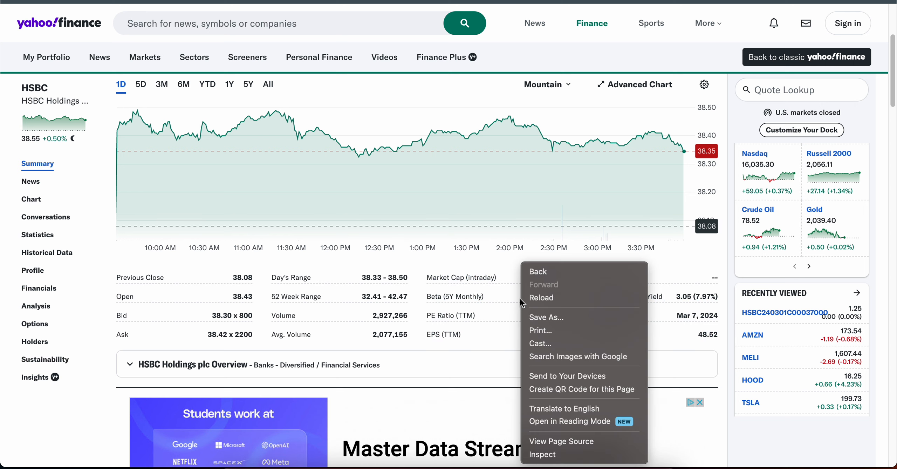
Open the developer inspector on Yahoo Finance's HSBC page.
left_click(539, 454)
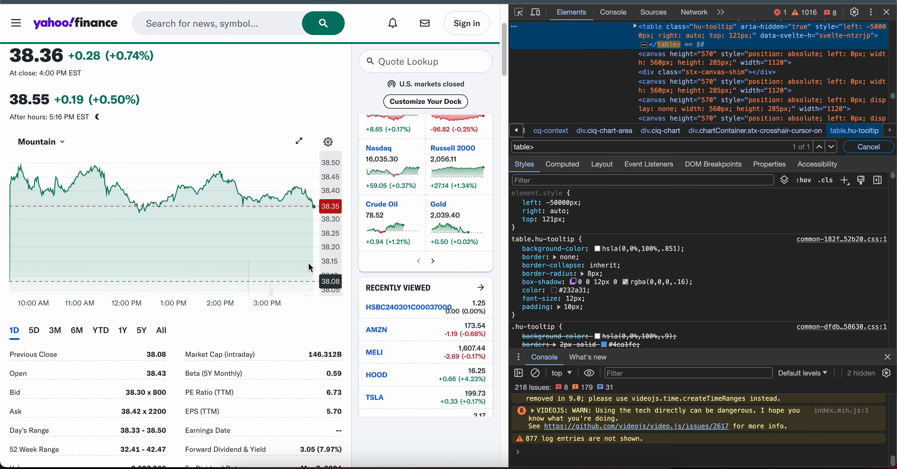
mouse_move(681, 55)
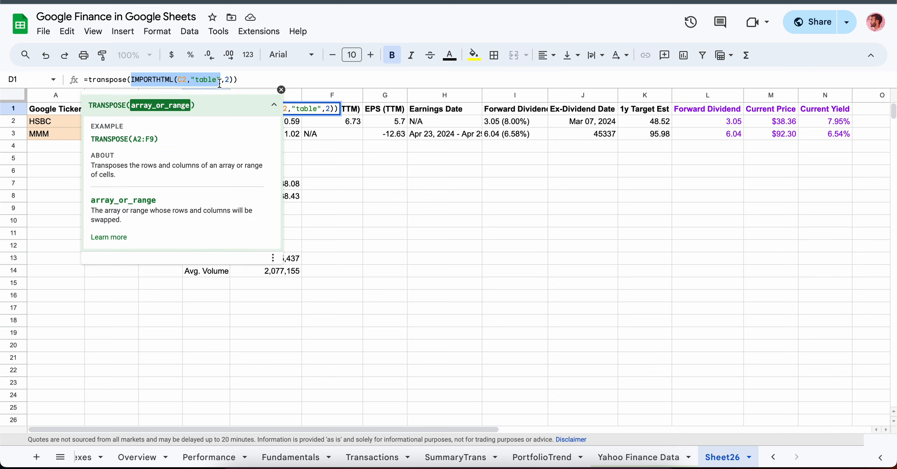
Change D7's table index to 2, briefly trying a TRANSPOSE wrapper before reverting.
left_click(281, 90)
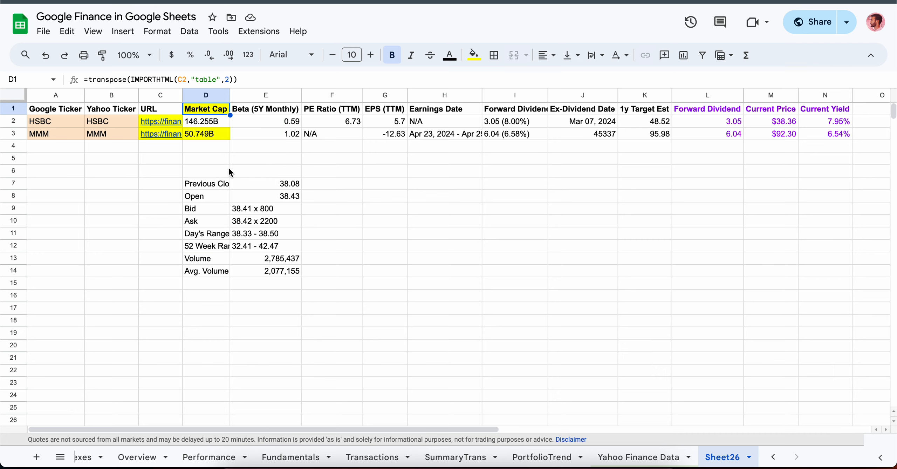
left_click(206, 183)
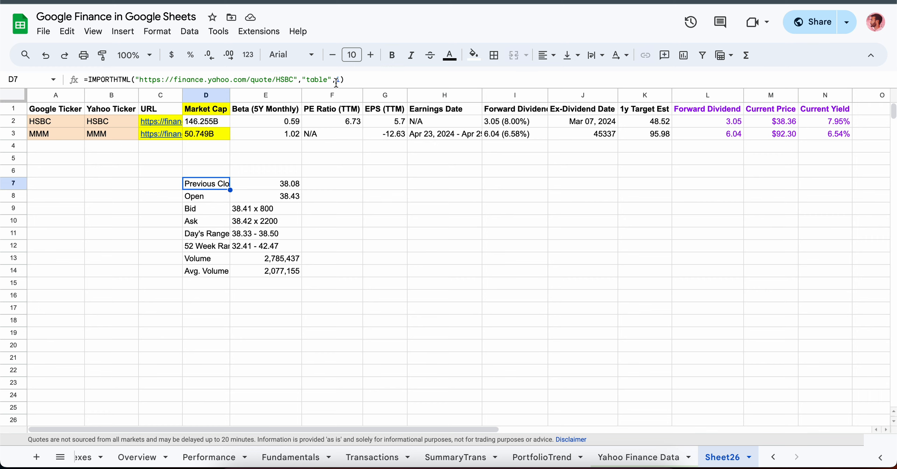
type(",2")
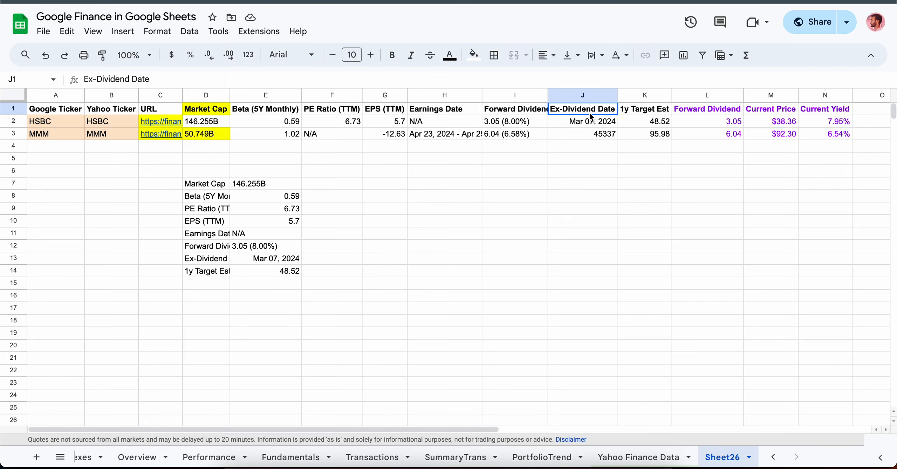
left_click(205, 184)
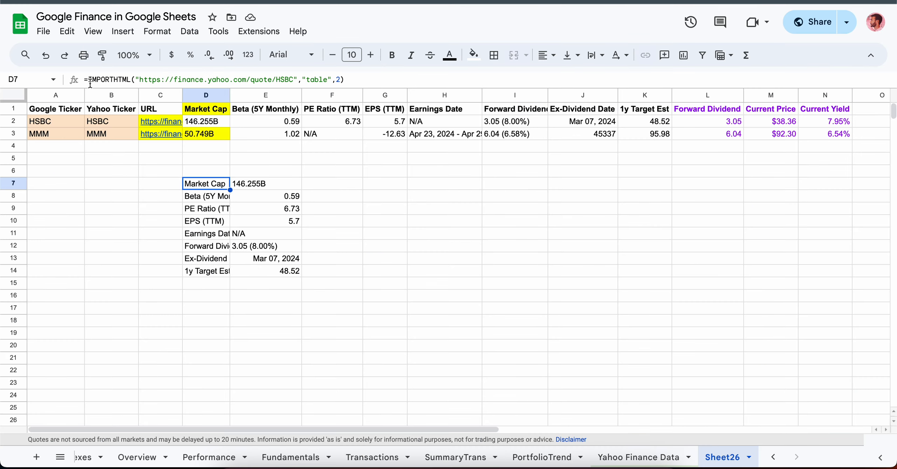
type("tran")
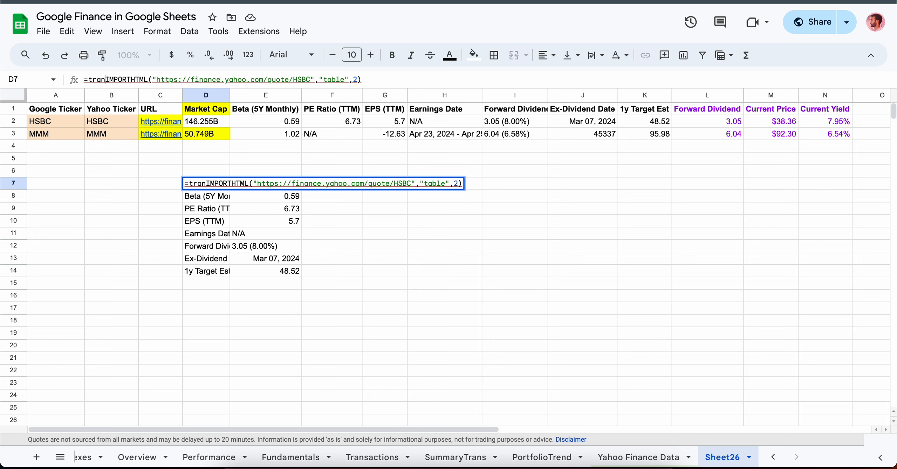
type("transpose(")
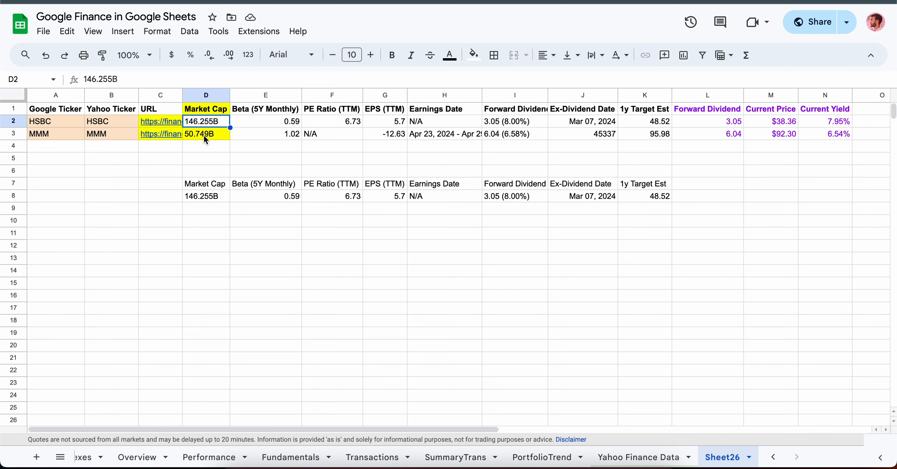
left_click(205, 134)
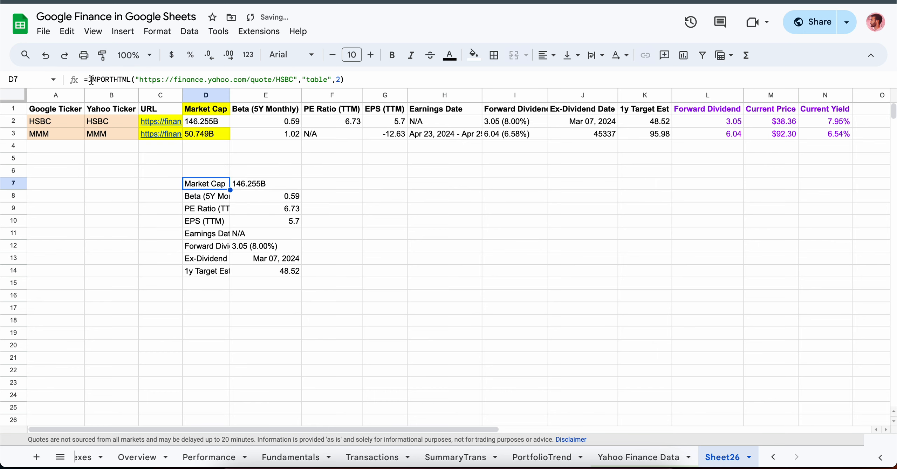
Wrap D7's import in INDEX with trial row/column arguments, then select the stats row to clear.
type("=INDEX(")
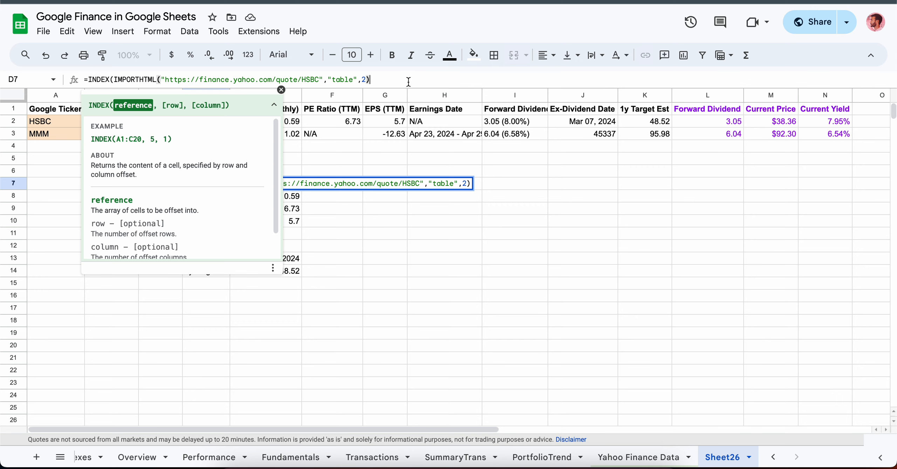
type(",")
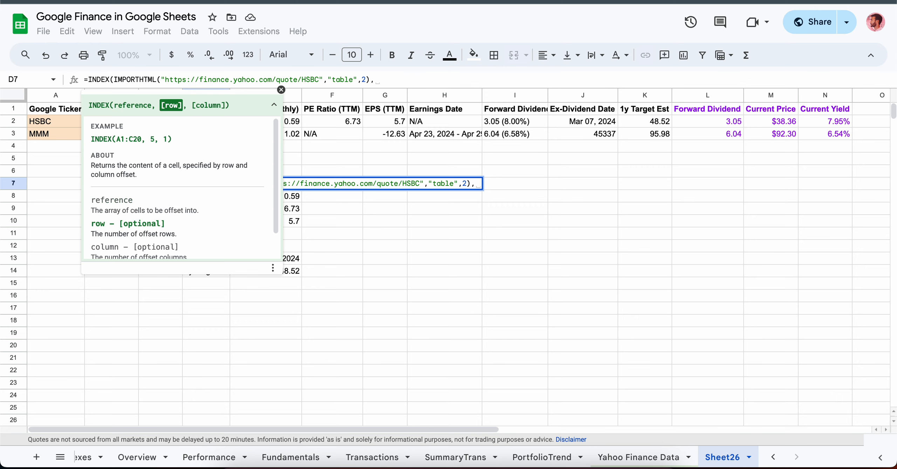
type(",")
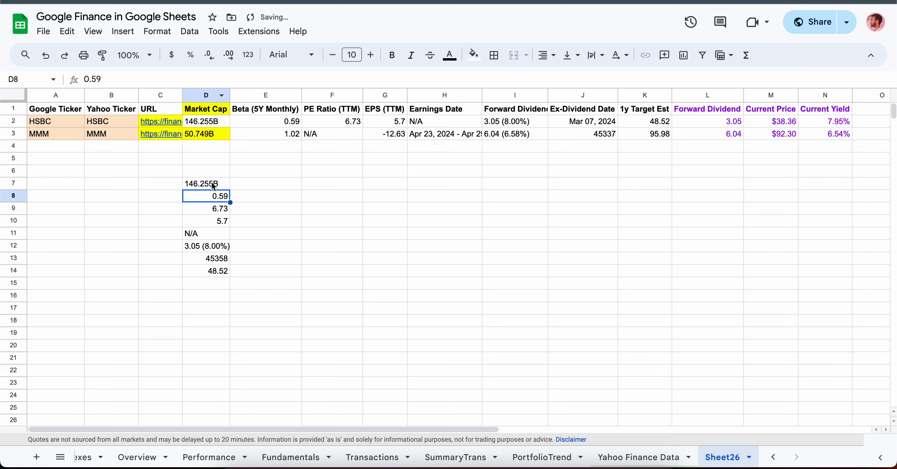
left_click(206, 183)
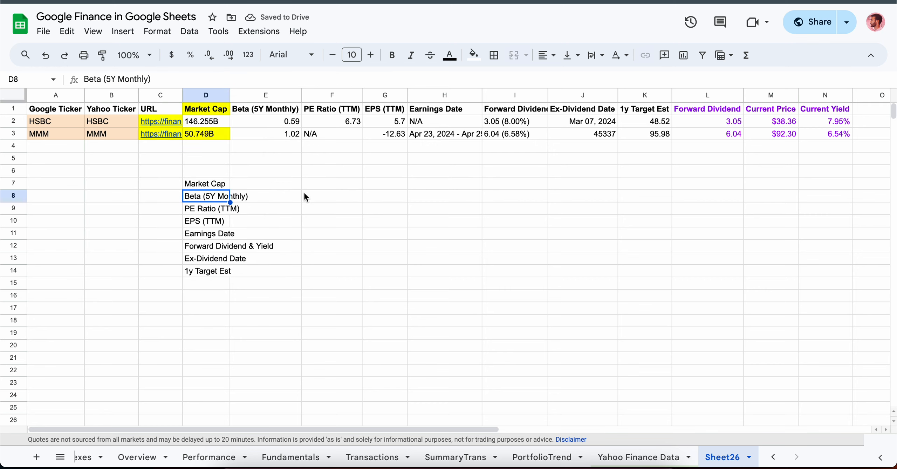
left_click(205, 182)
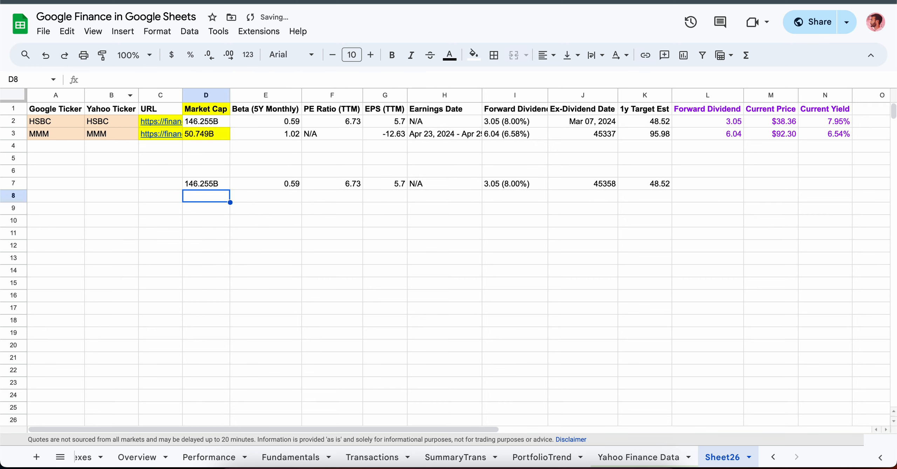
left_click_drag(206, 121, 645, 134)
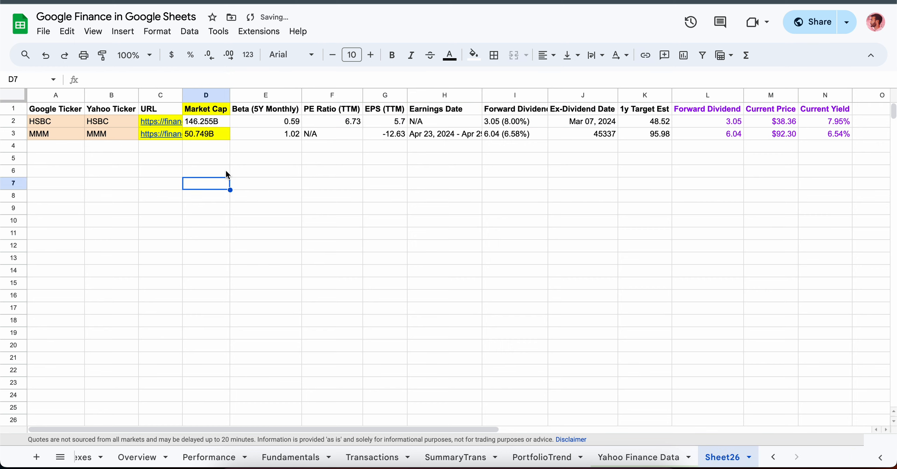
mouse_move(82, 132)
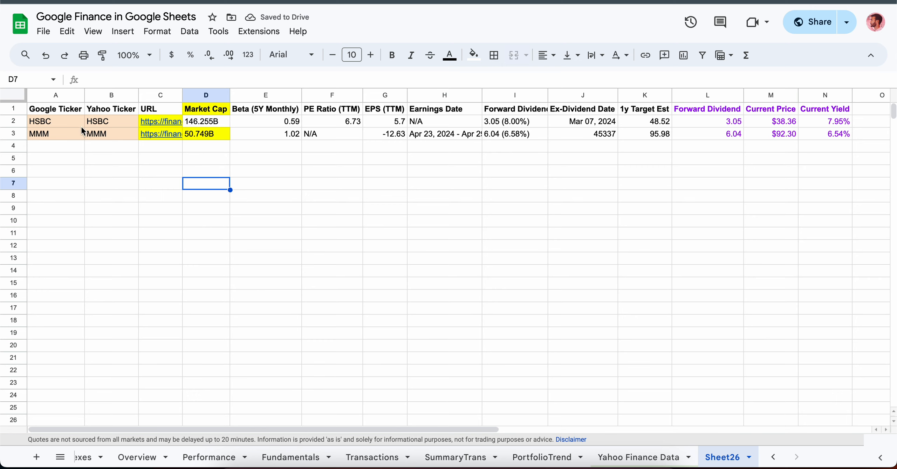
left_click(160, 121)
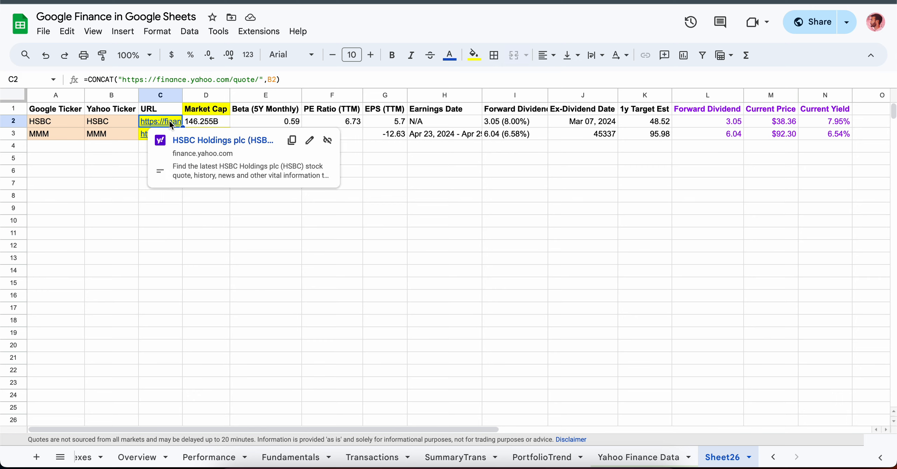
left_click(111, 121)
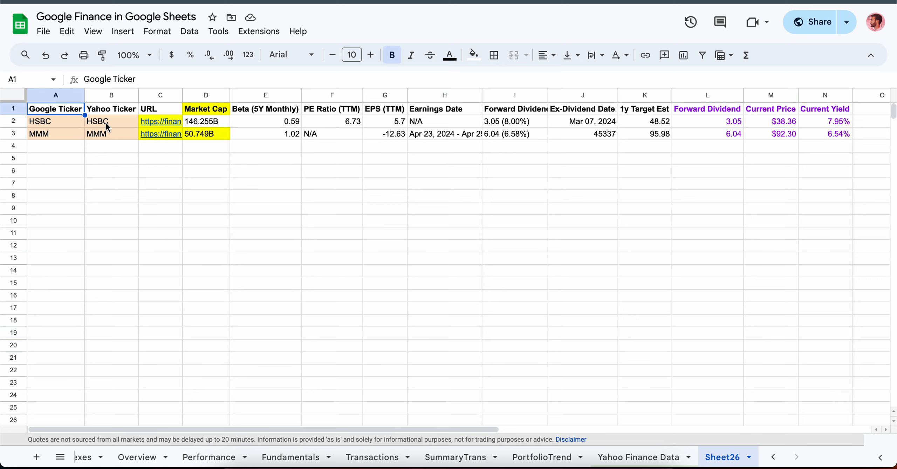
left_click(111, 120)
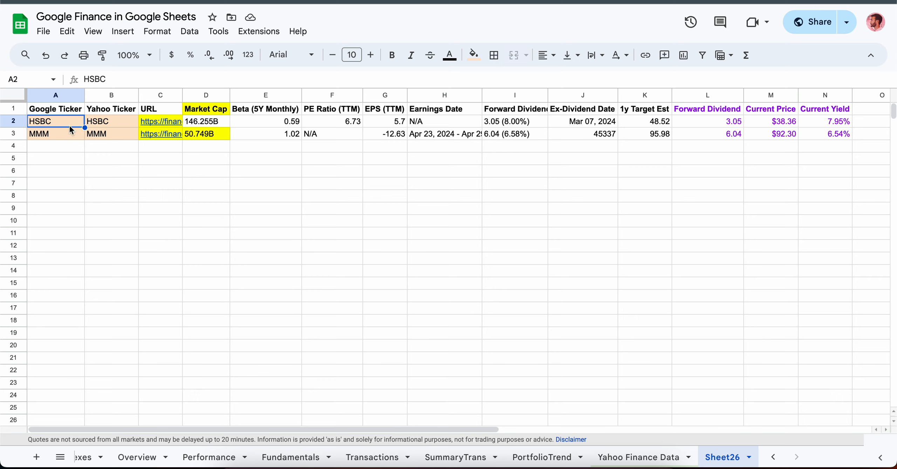
left_click(111, 120)
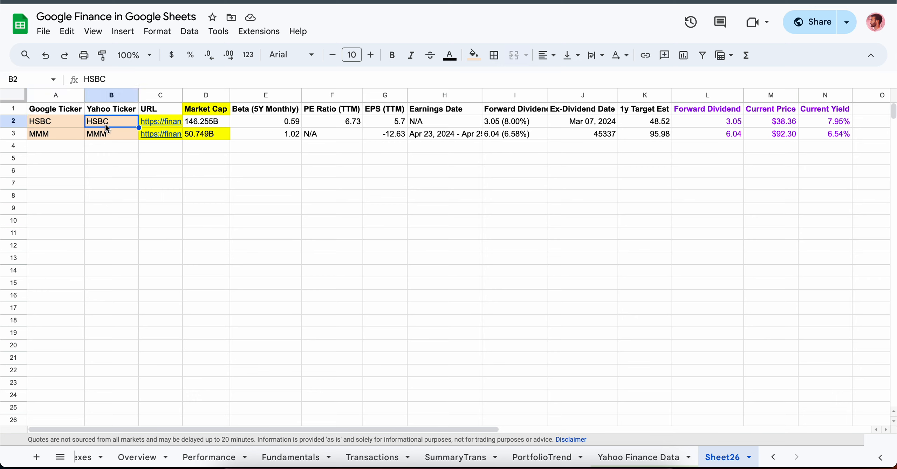
mouse_move(160, 120)
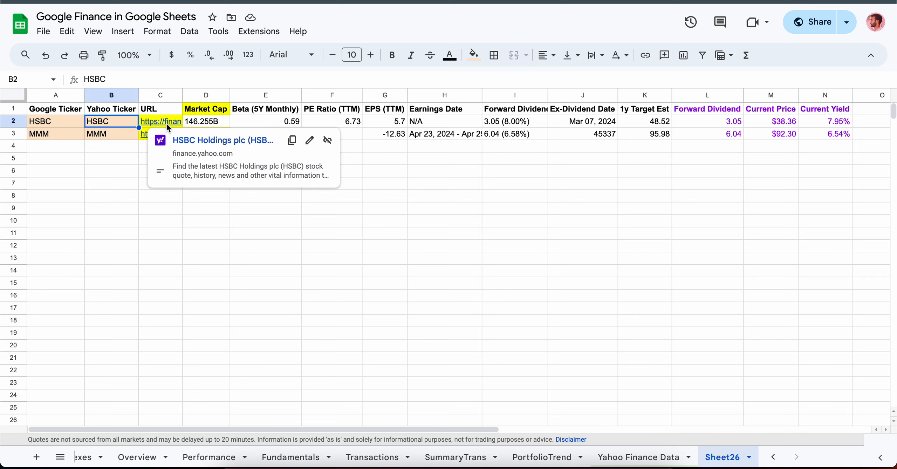
left_click(160, 120)
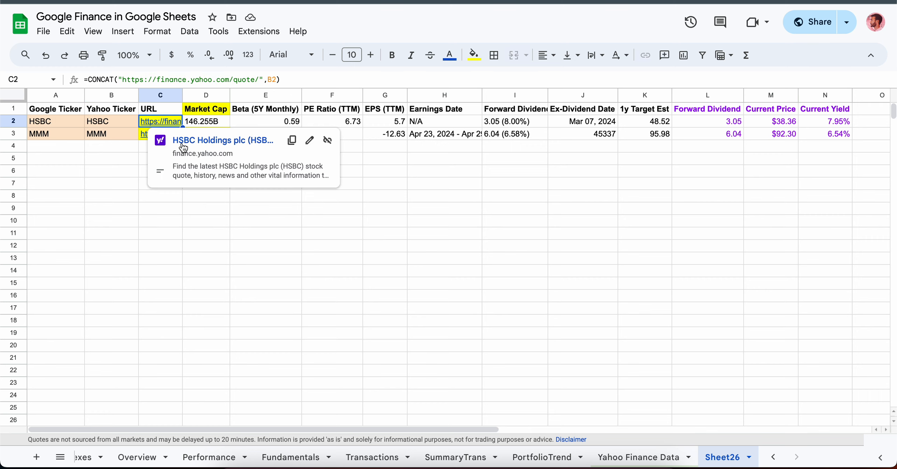
left_click(55, 120)
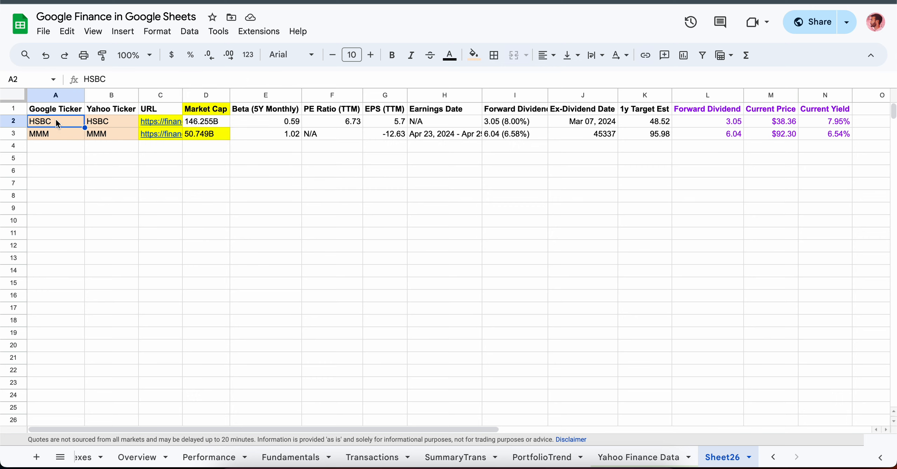
left_click(111, 121)
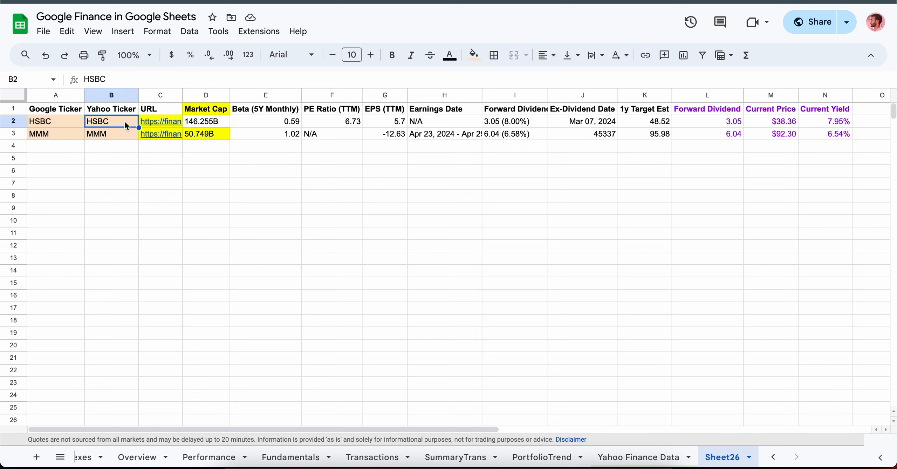
mouse_move(162, 121)
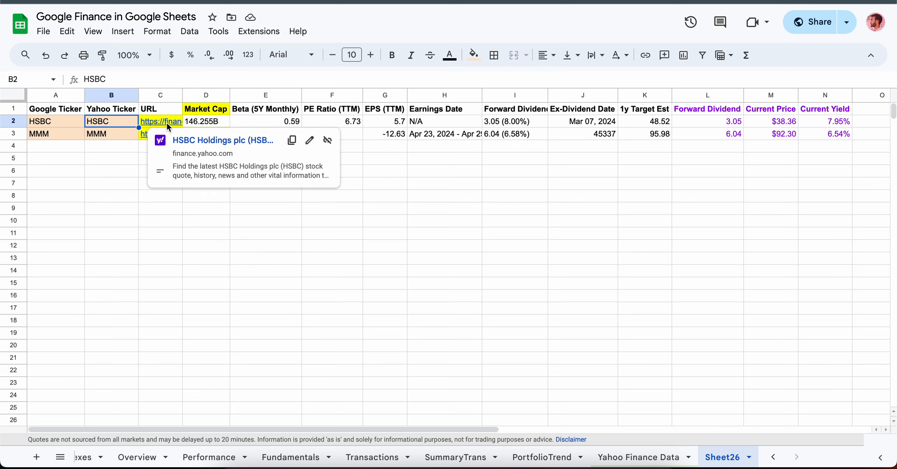
mouse_move(200, 140)
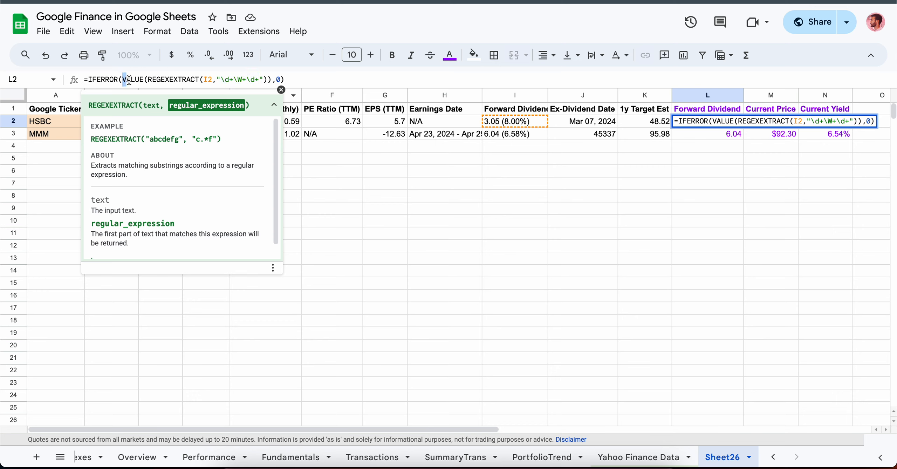
left_click(132, 79)
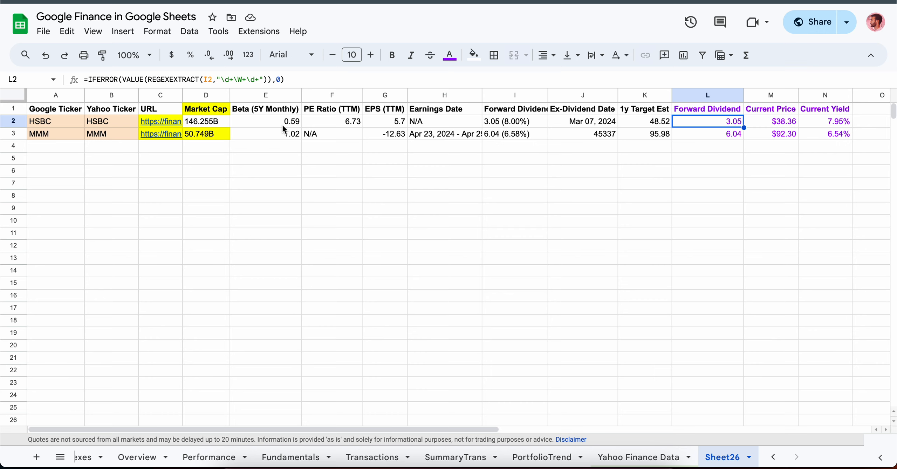
left_click(770, 120)
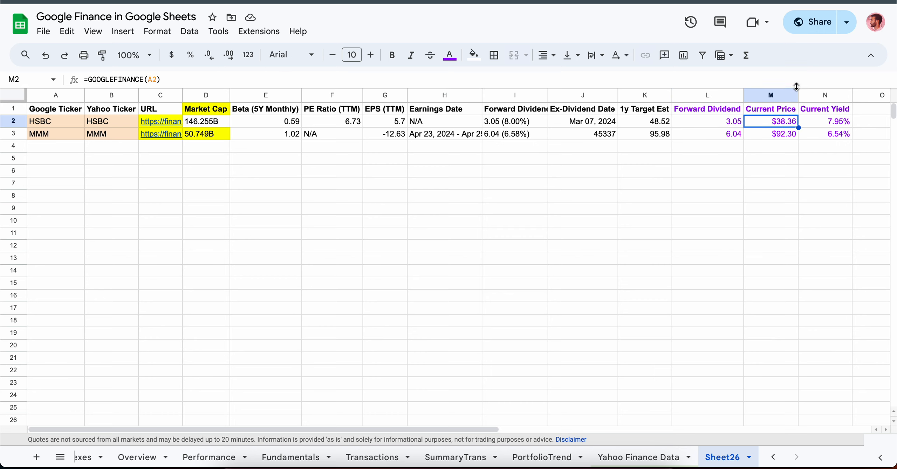
double_click(770, 120)
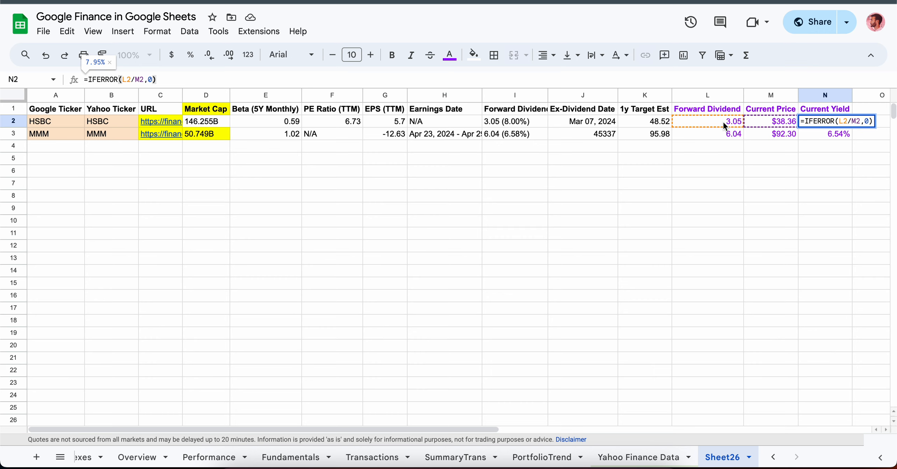
mouse_move(773, 125)
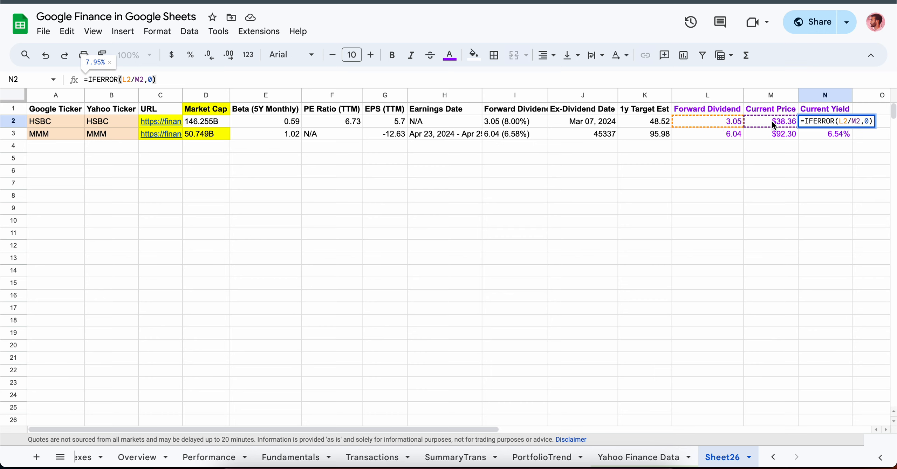
key("Enter")
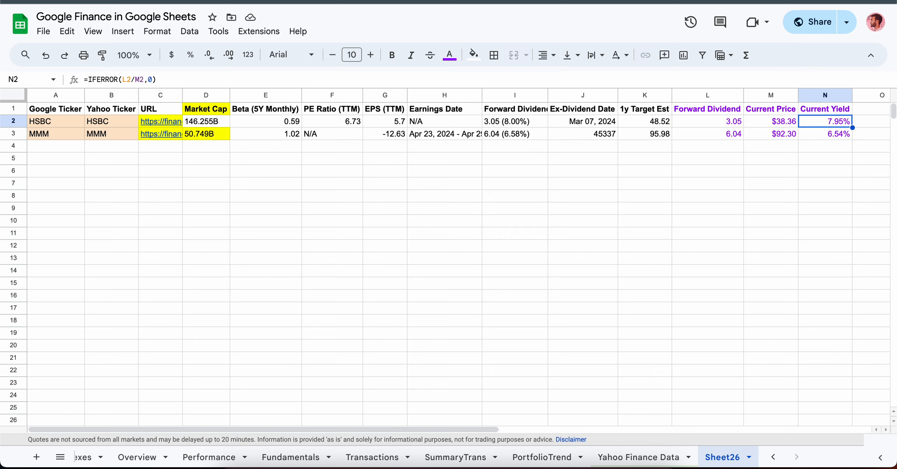
left_click(514, 120)
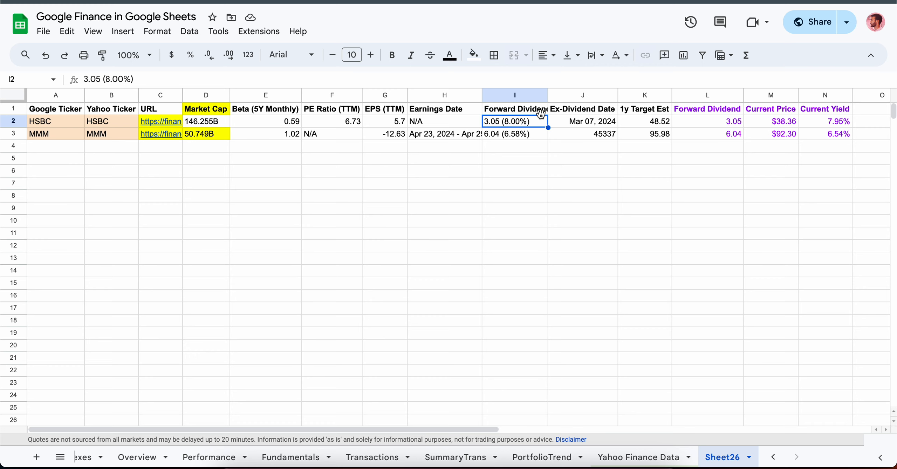
mouse_move(498, 137)
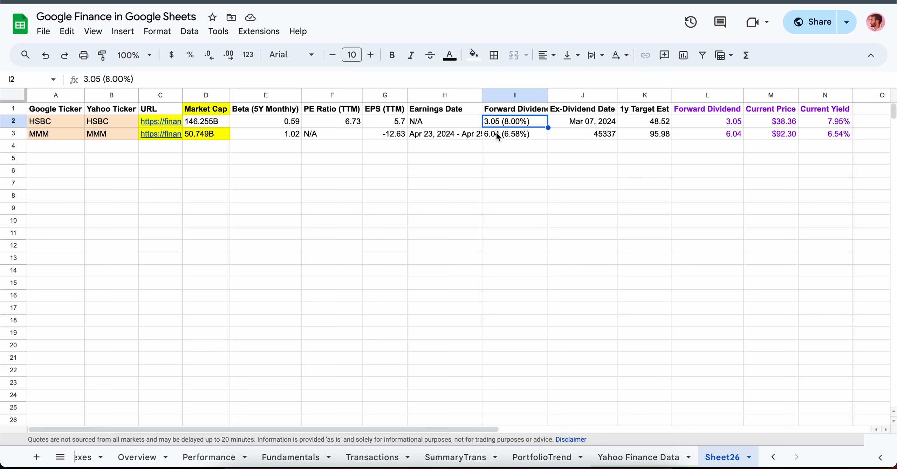
left_click(770, 121)
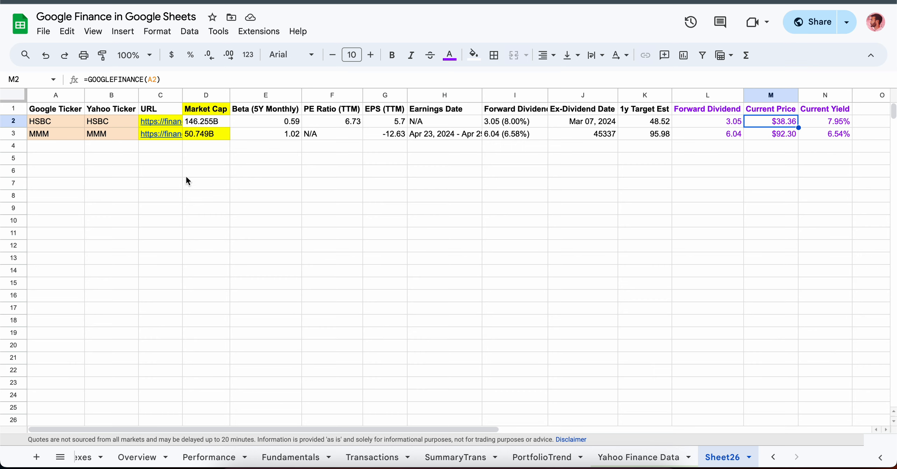
Enter MSFT in row 4 and fill row 3's formulas down, checking its forward dividend.
left_click(56, 146)
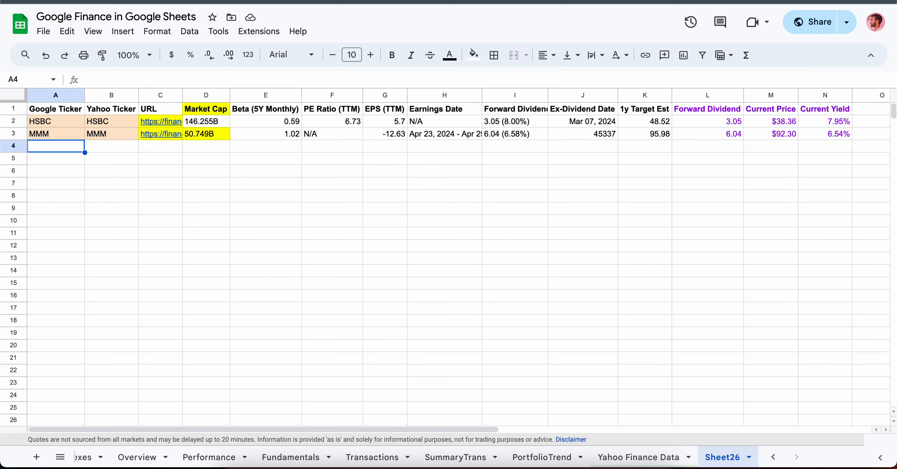
type("MSFT")
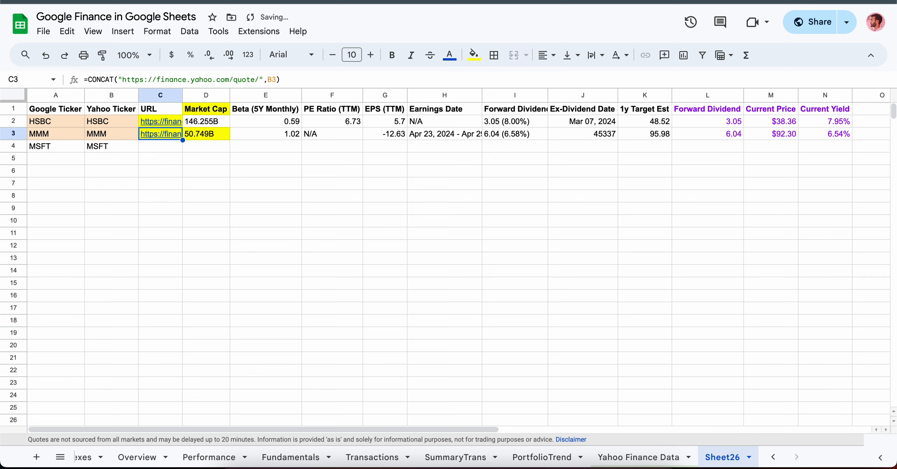
left_click_drag(160, 133, 206, 133)
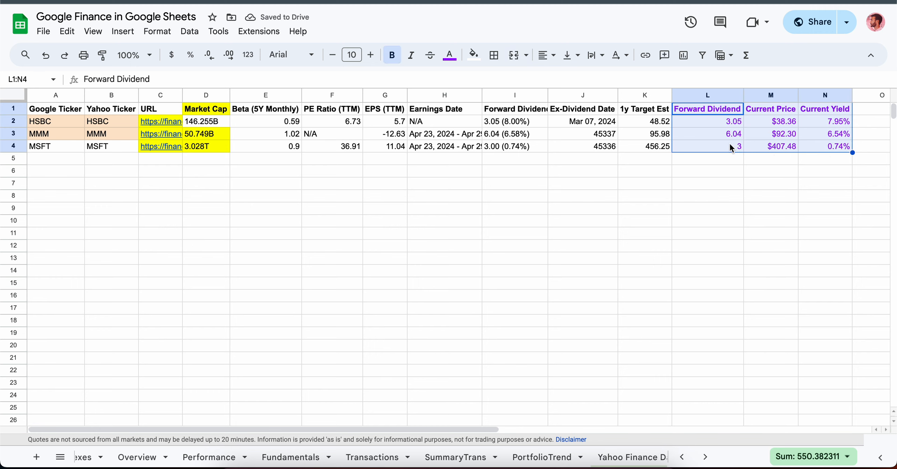
left_click(708, 145)
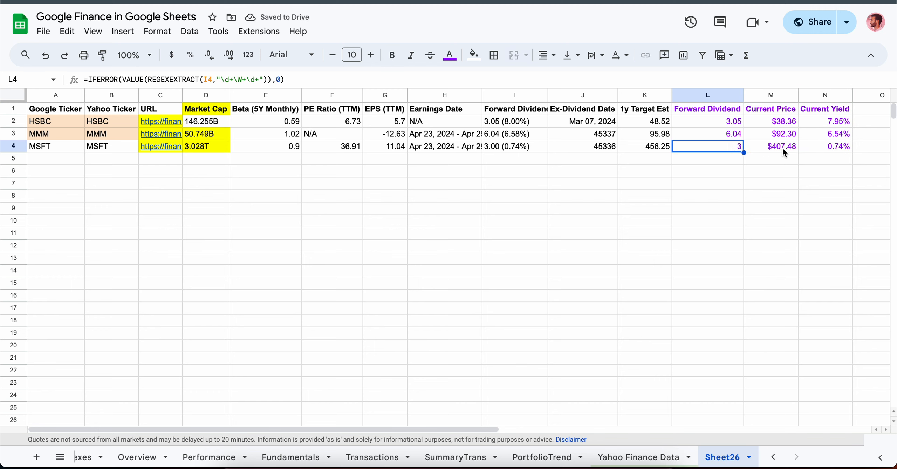
left_click(514, 146)
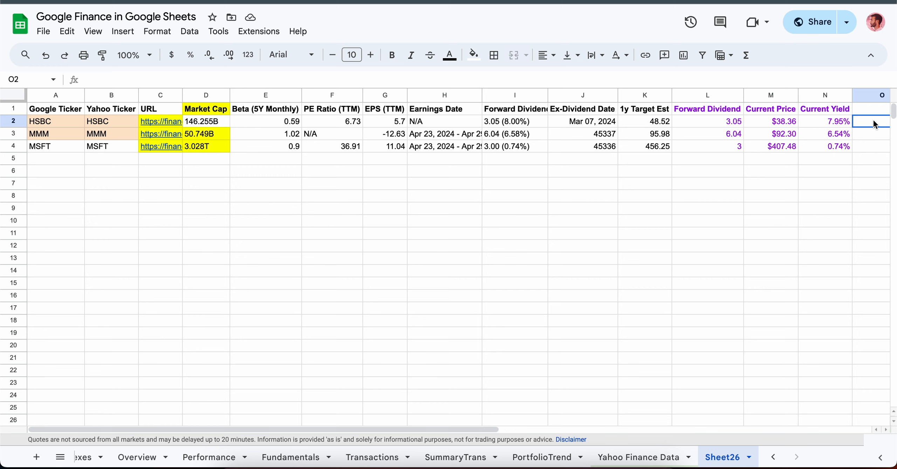
Enter =IMPORTHTML(C2,"table",1) in O2 to load HSBC's first quote table.
type("=IMPORTHTML(")
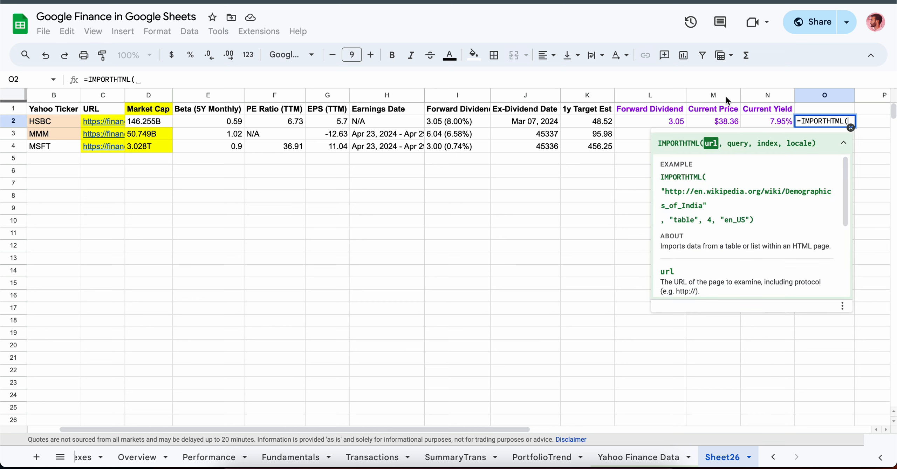
left_click(103, 121)
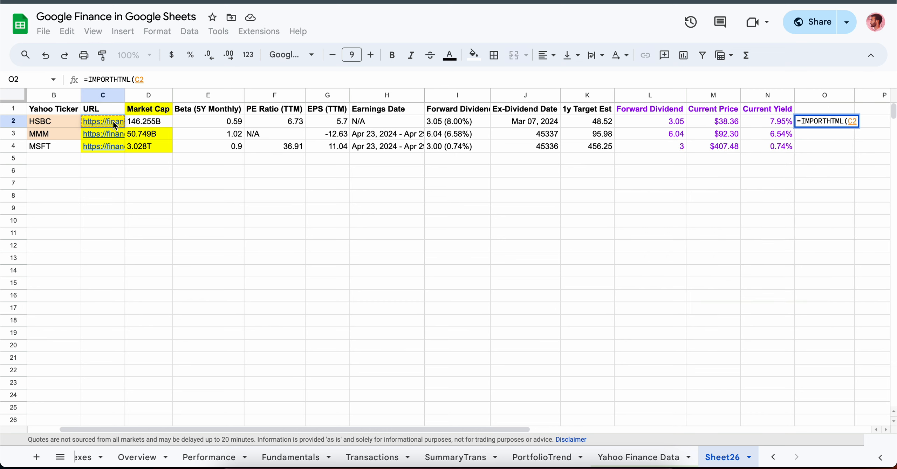
type(",\"")
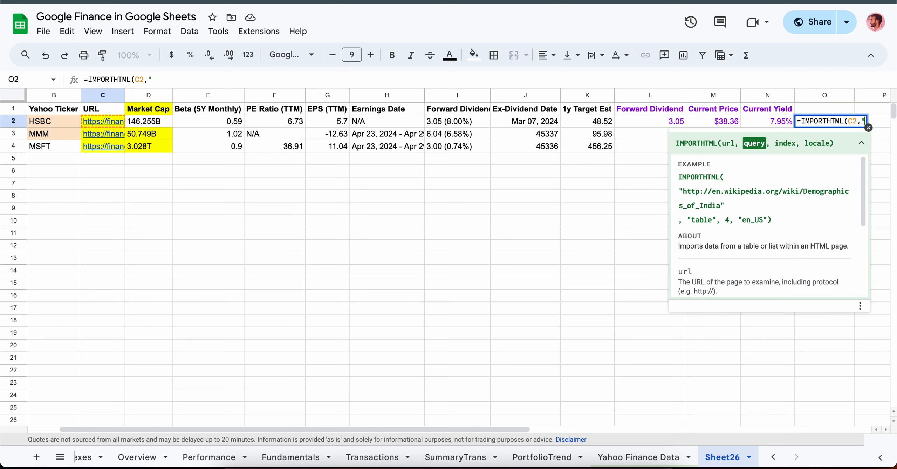
type("T")
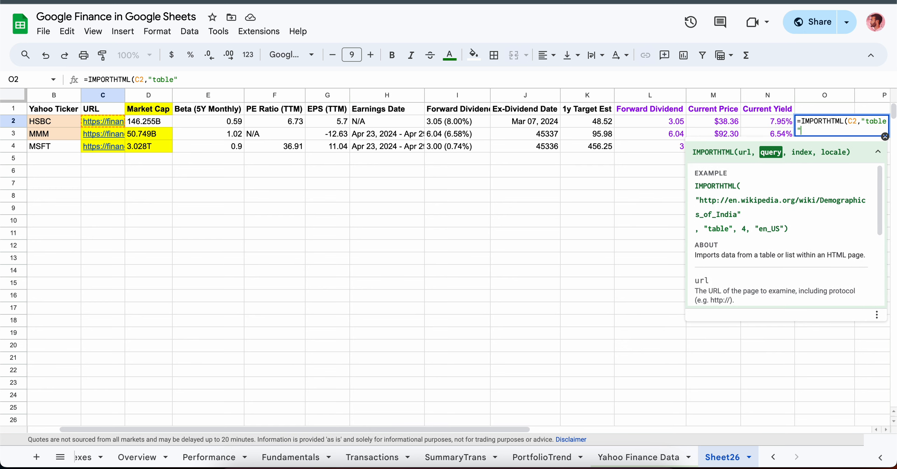
type(",1")
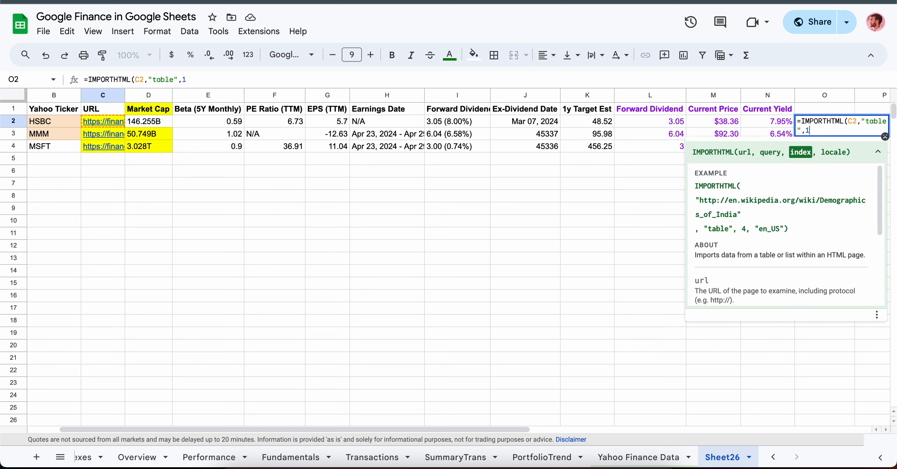
key("Enter")
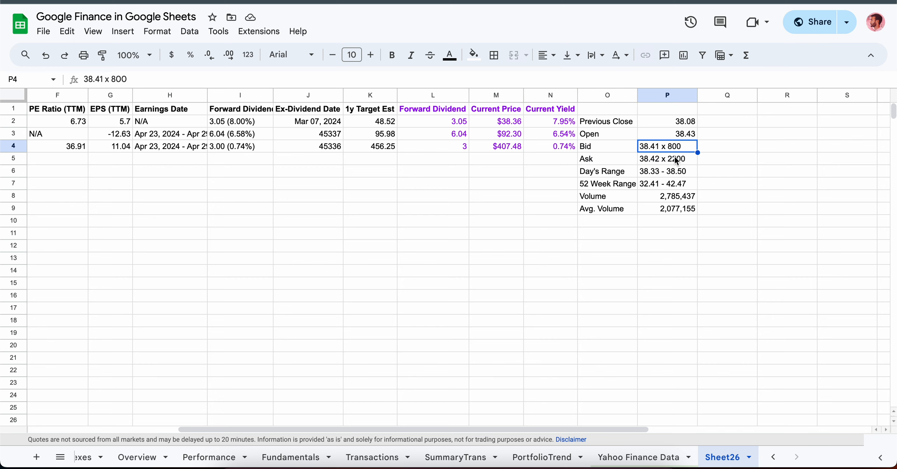
Inspect the Bid and Ask rows of the imported quote table.
left_click(607, 121)
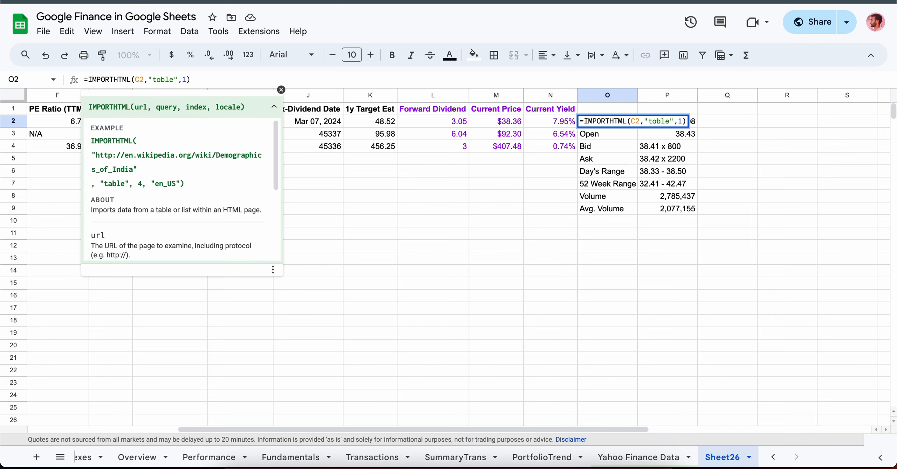
left_click(281, 90)
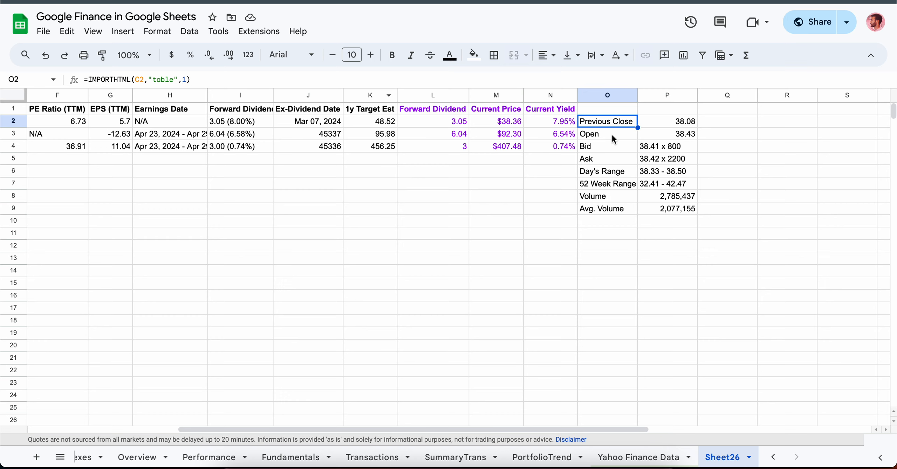
left_click(607, 146)
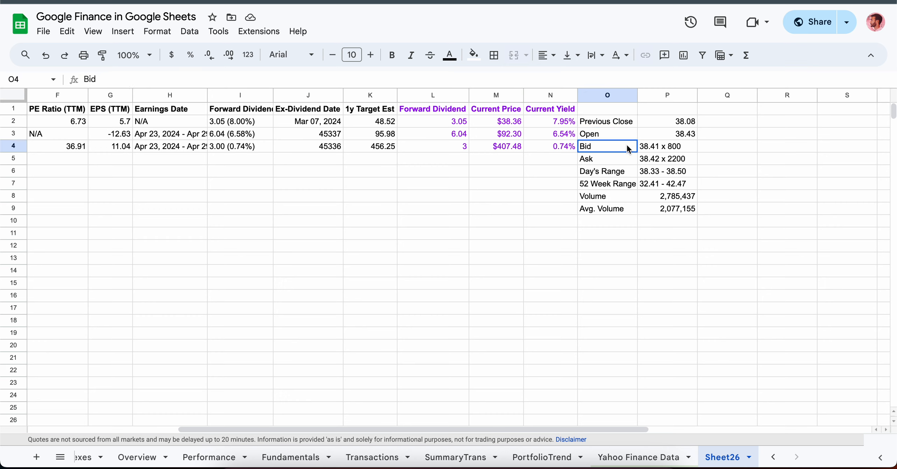
left_click(607, 158)
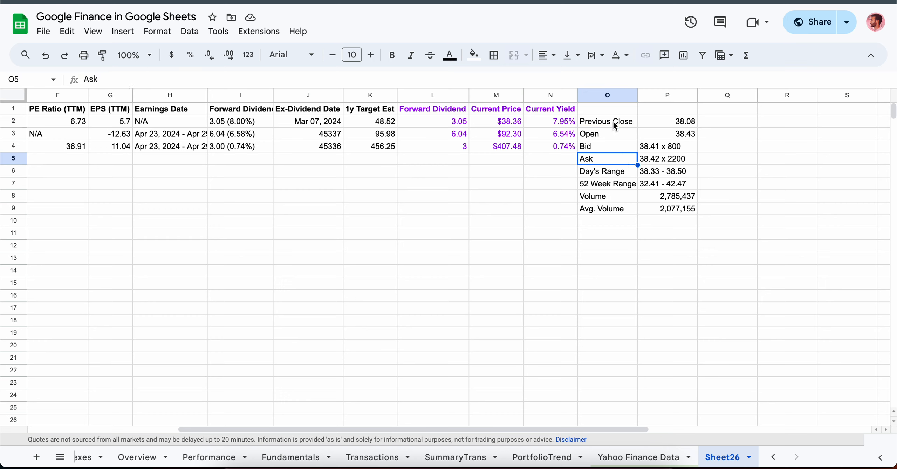
left_click(606, 121)
type("=index(IMPORTHTML(C2,\"table\",1")
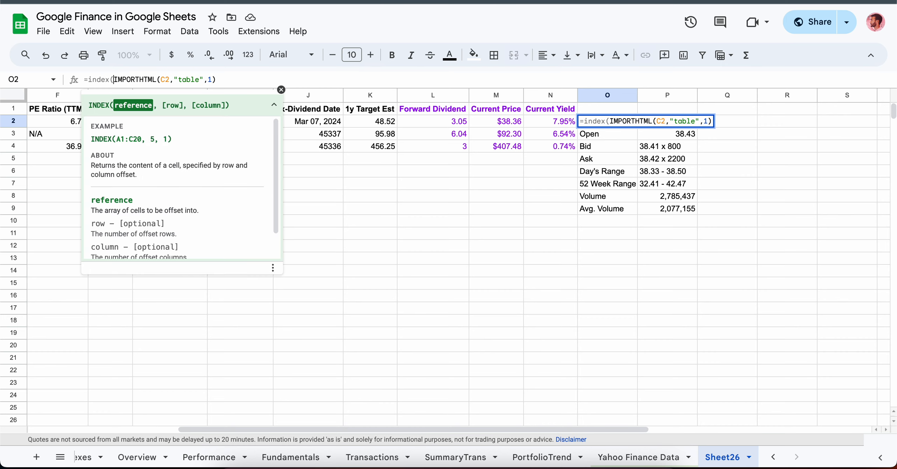
Wrap the Bid formula in INDEX(...,3,2) to extract a single quote value.
type(",3")
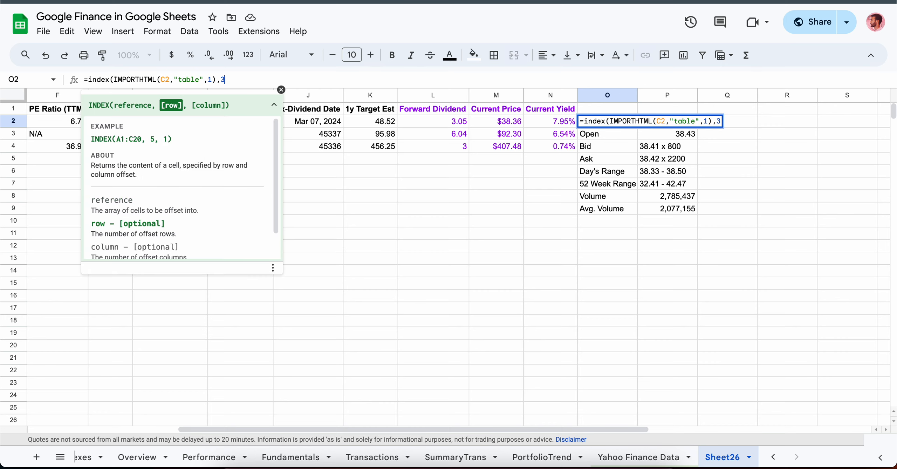
type(",")
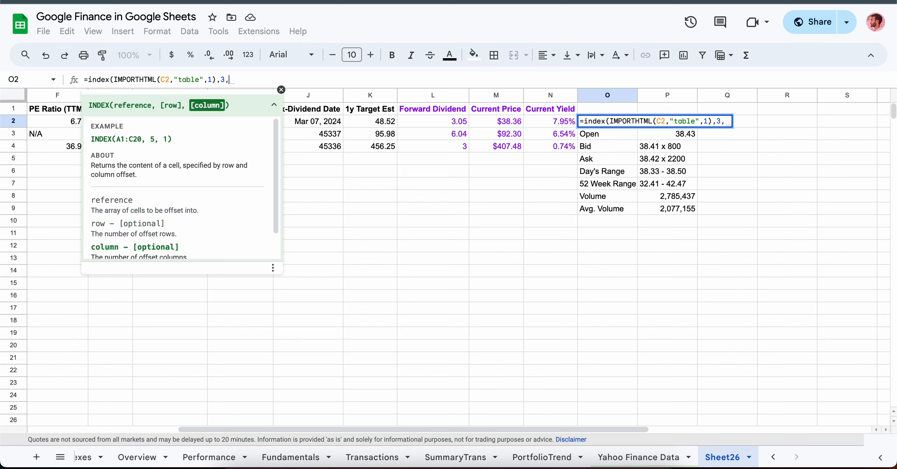
type("2)")
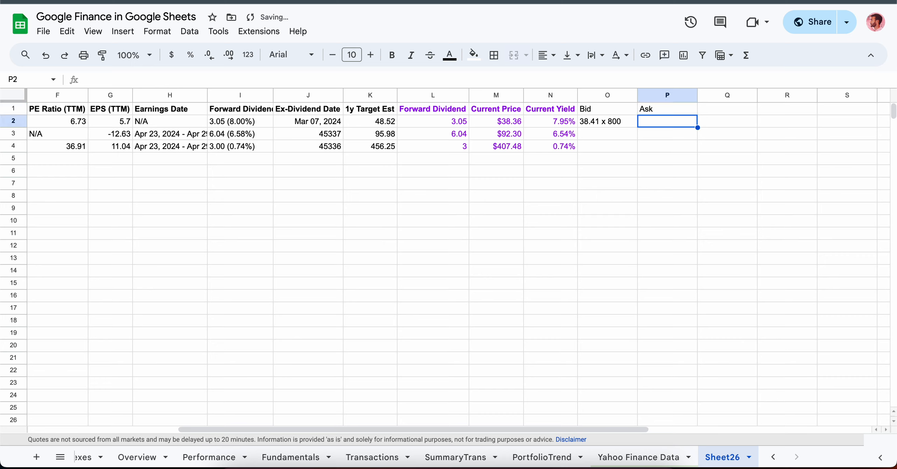
left_click(607, 121)
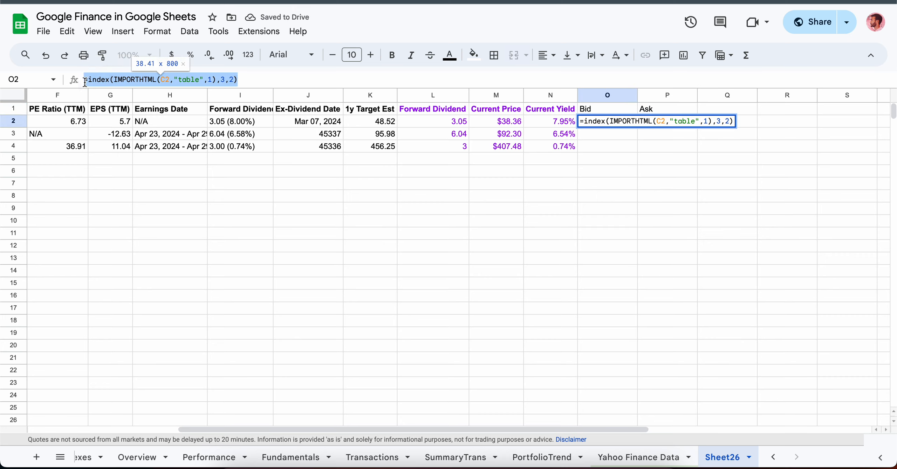
key("Enter")
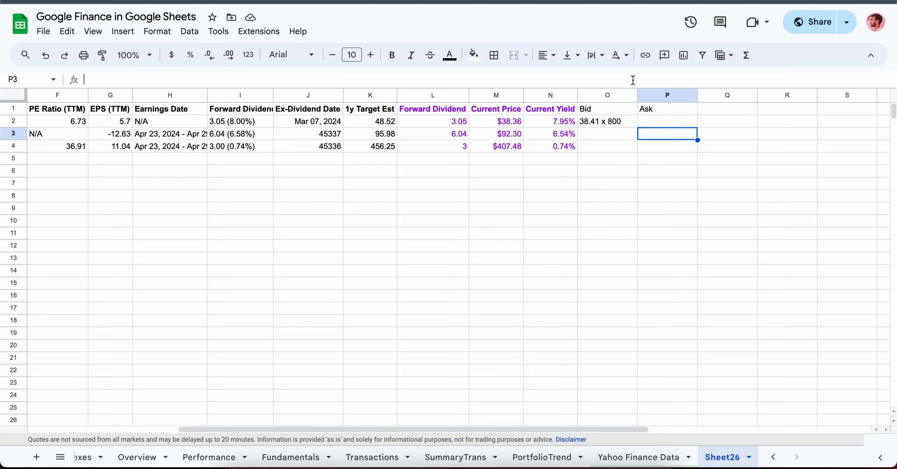
Enter =index(IMPORTHTML(C2,"table",1),3,2) as the HSBC Ask formula in P2.
left_click(667, 121)
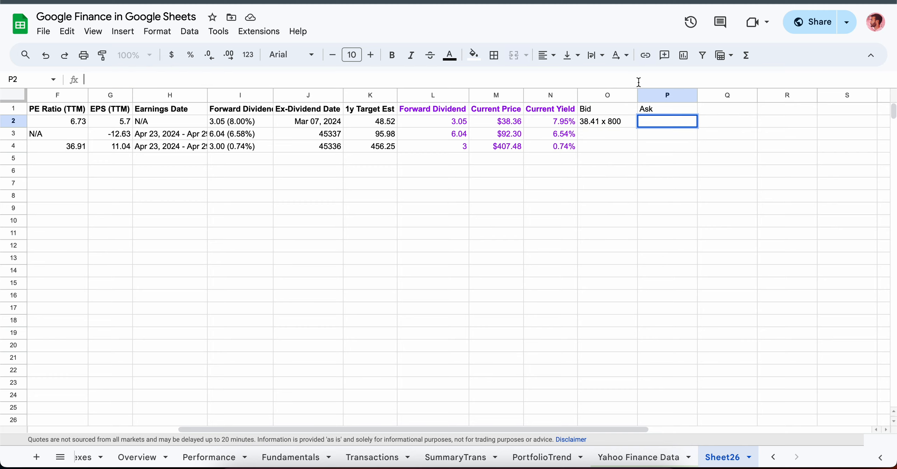
type("=index(IMPORTHTML(C2,\"table\",1),3,2)")
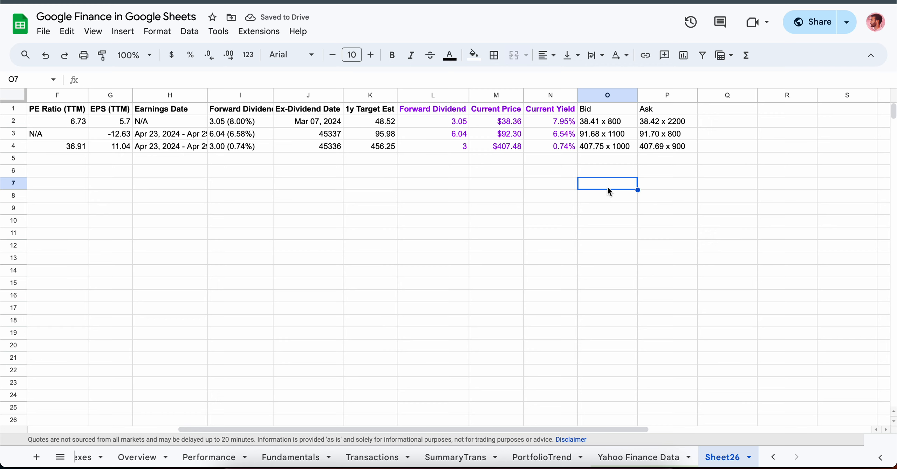
left_click(607, 121)
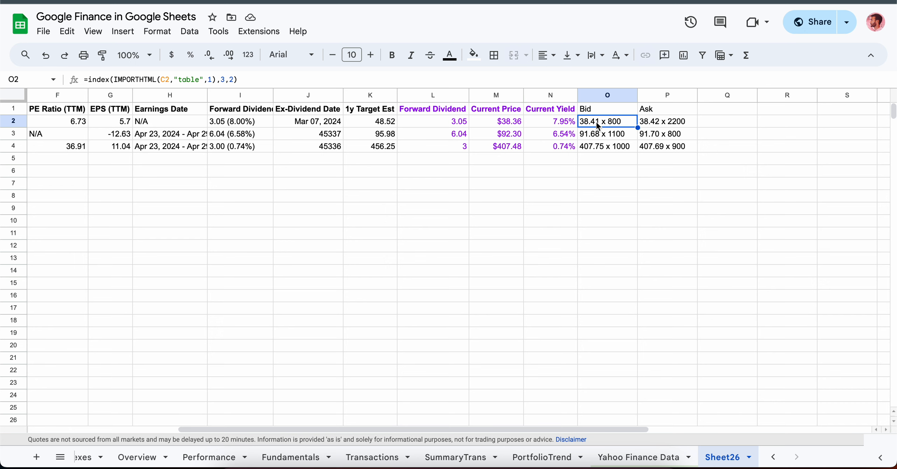
scroll("left", 3)
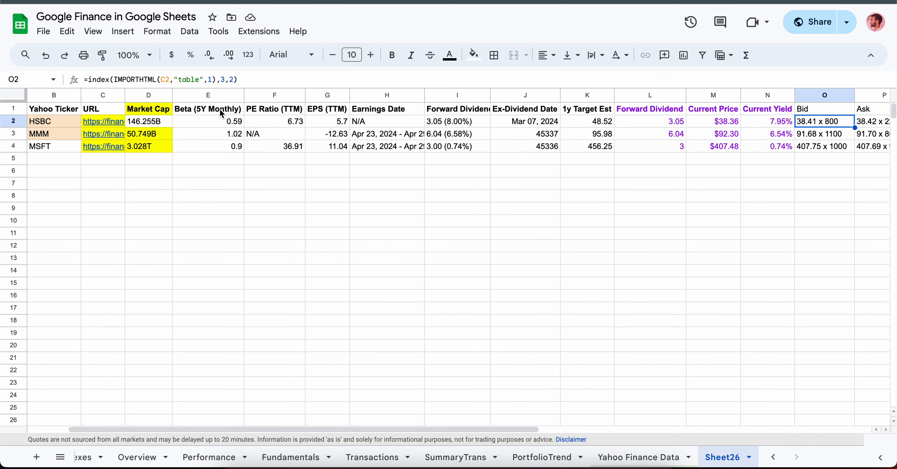
left_click_drag(209, 109, 525, 146)
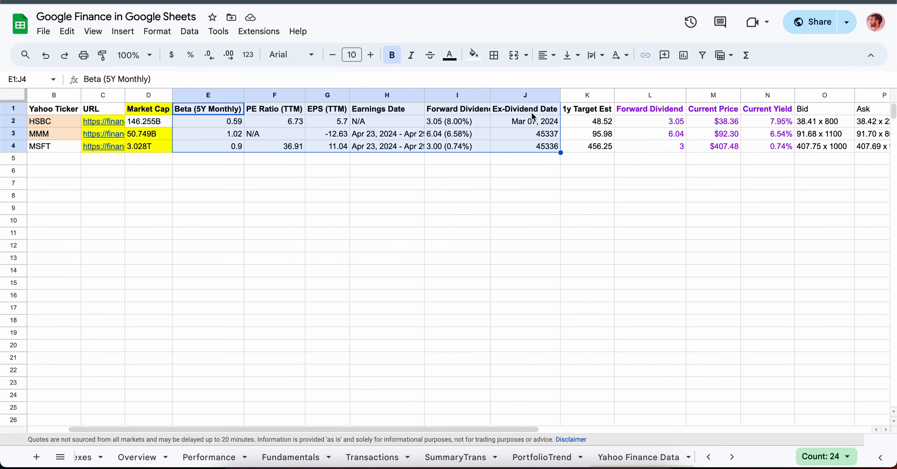
left_click(457, 108)
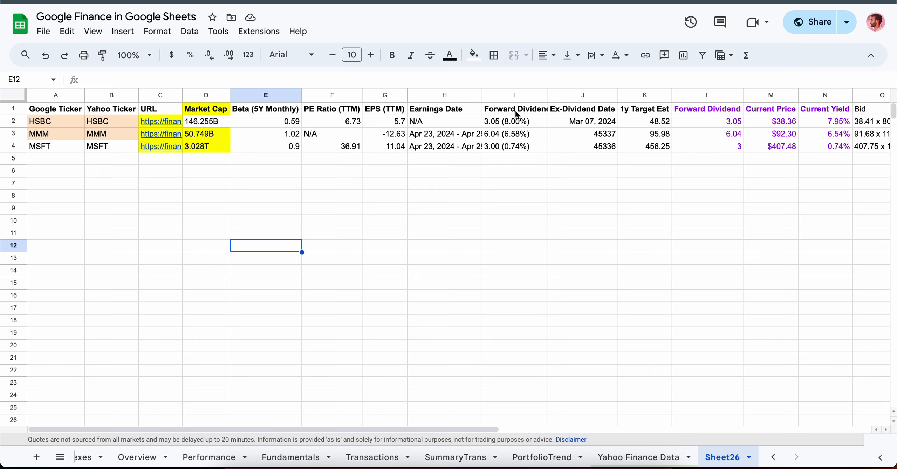
left_click(583, 109)
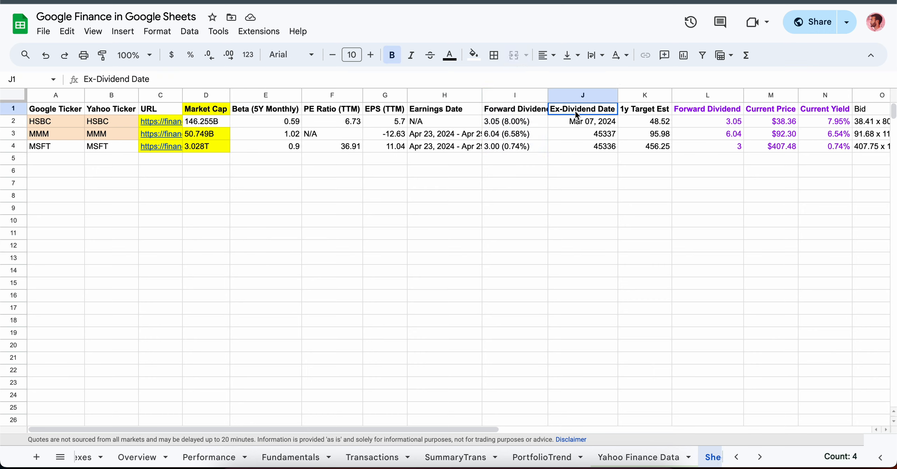
left_click(645, 109)
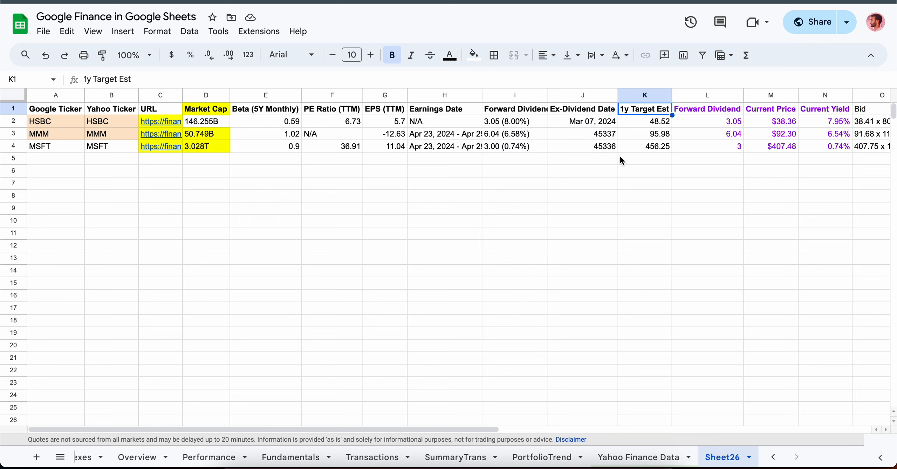
mouse_move(641, 117)
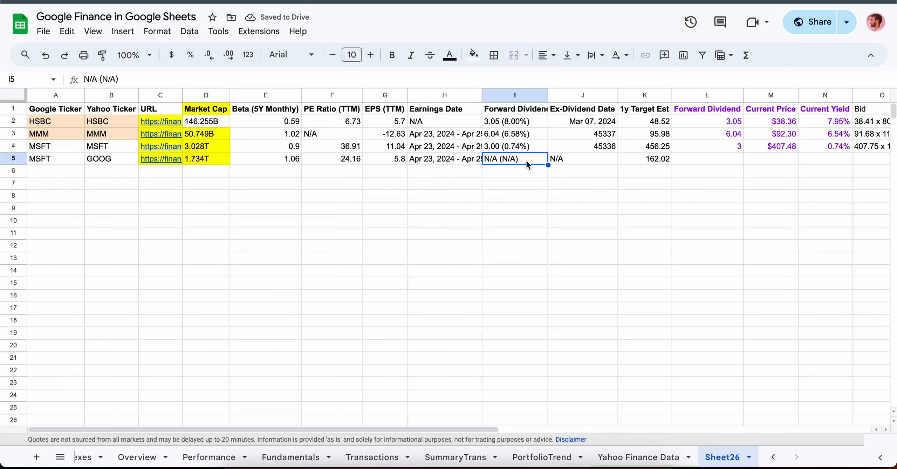
Fill the GOOG row's Forward Dividend through Ask cells with MSFT's row 4 formulas.
left_click(708, 159)
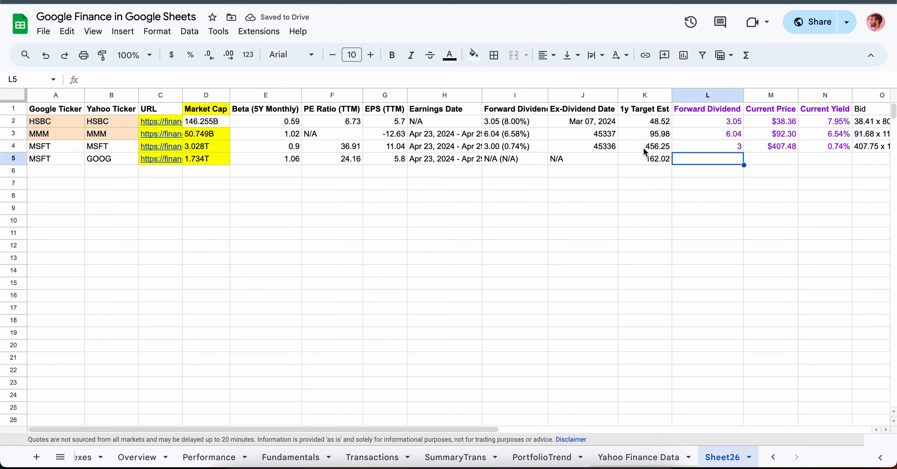
left_click(707, 145)
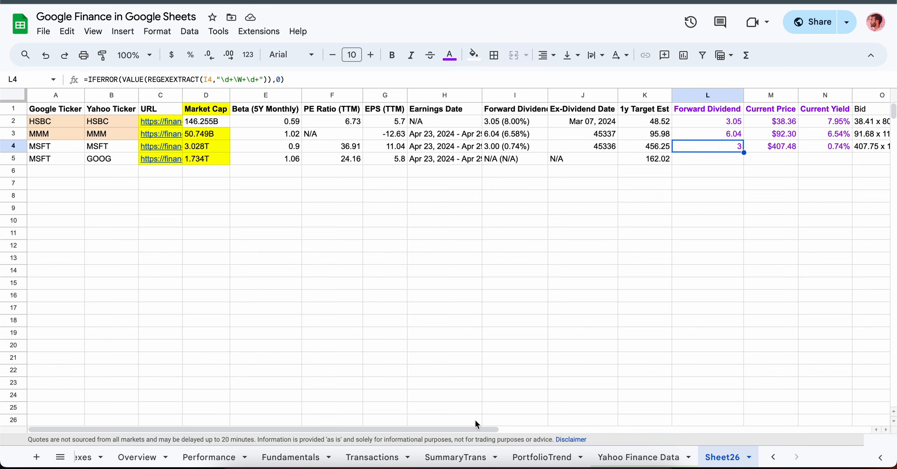
scroll("right", 3)
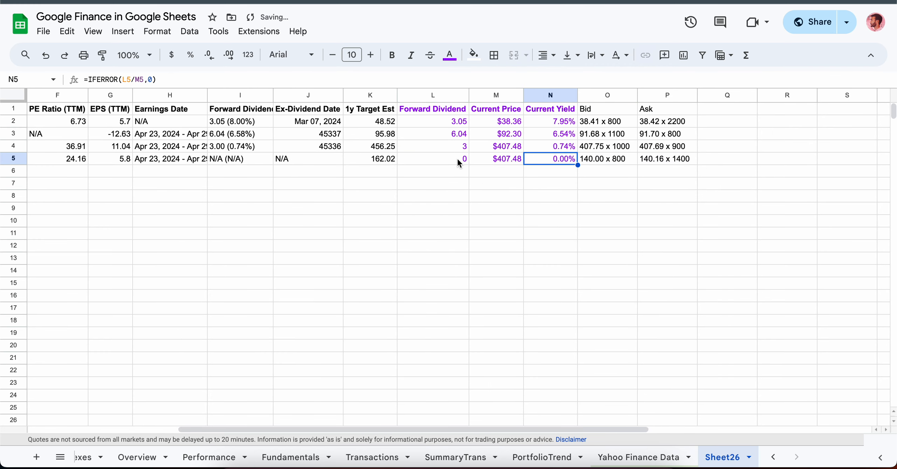
left_click(240, 159)
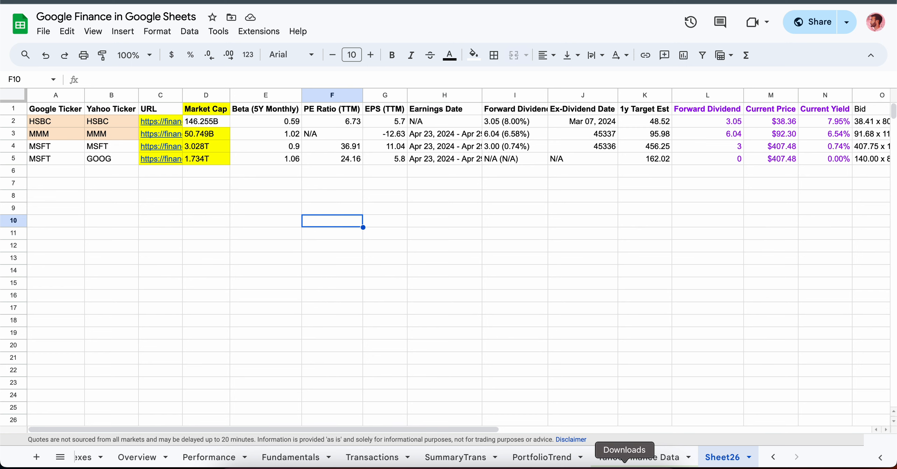
mouse_move(326, 239)
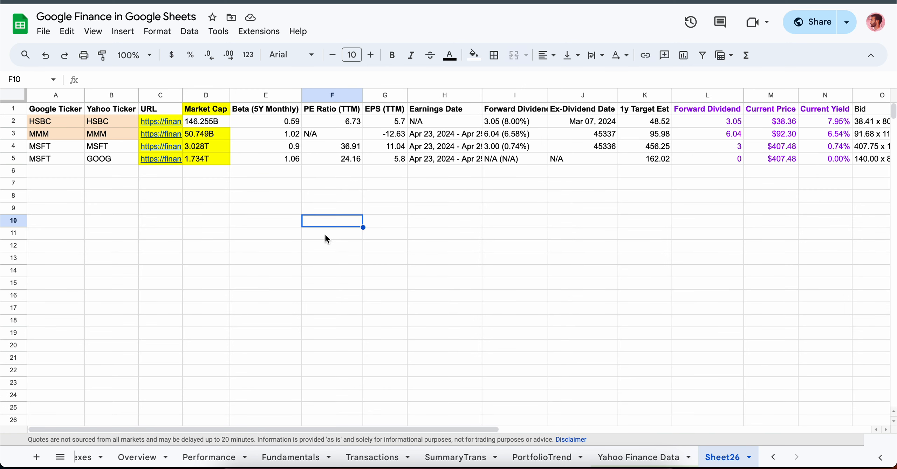
mouse_move(265, 201)
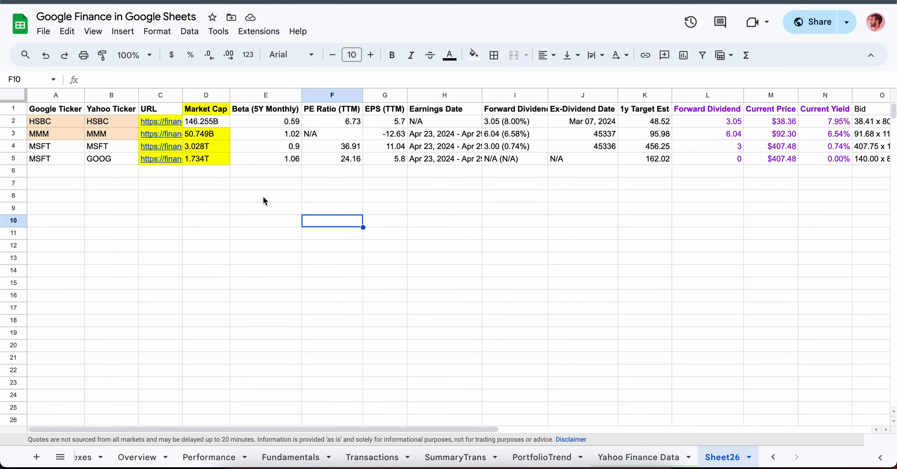